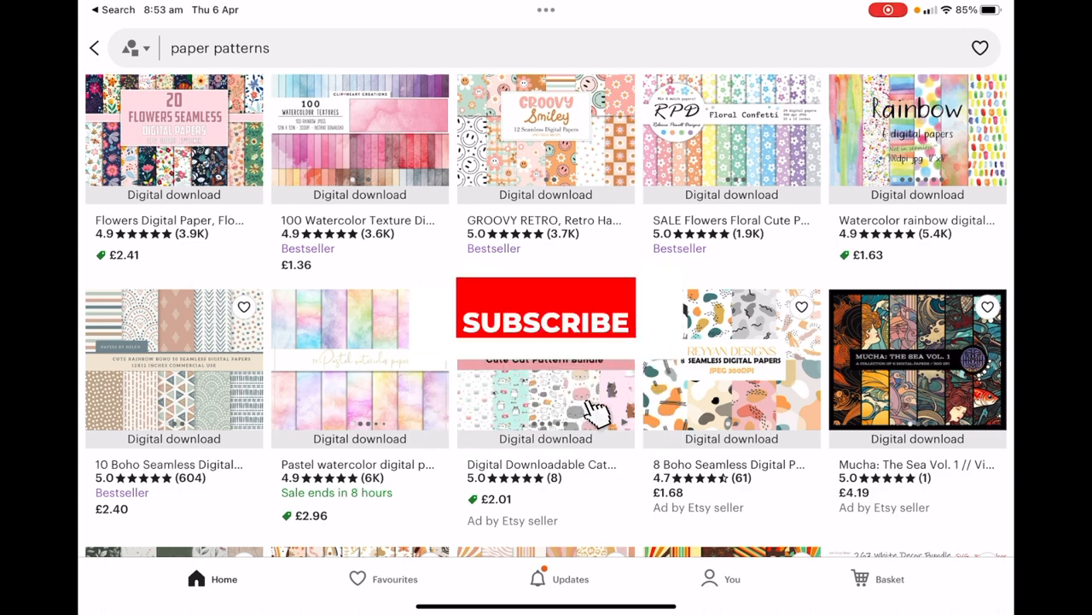
# Browse the cute cat pattern bundle and Watercolor rainbow digital papers listings in the paper patterns results.
pyautogui.click(546, 308)
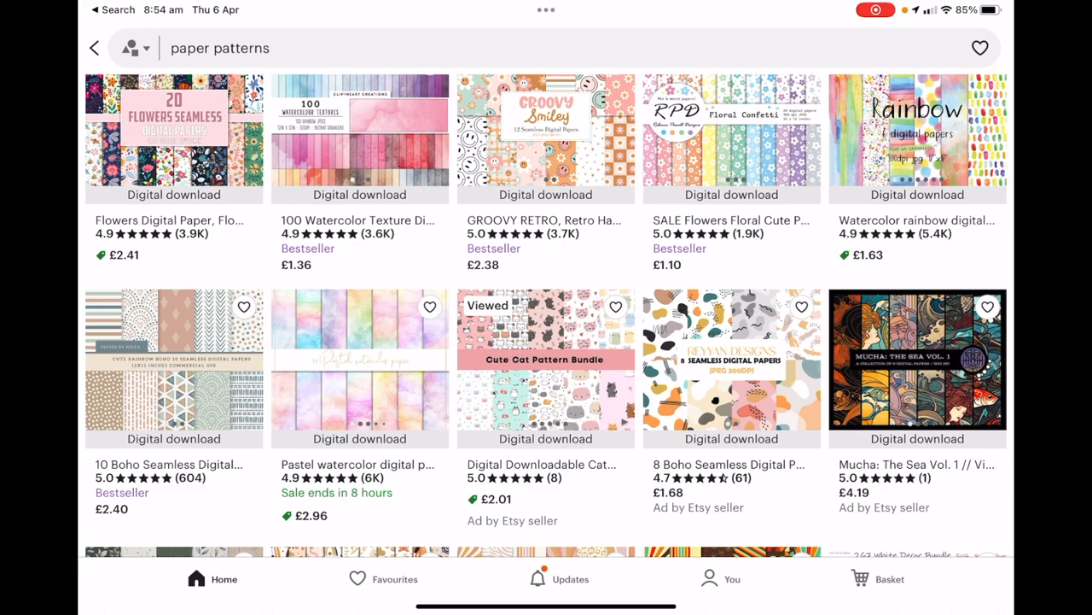
pyautogui.click(919, 136)
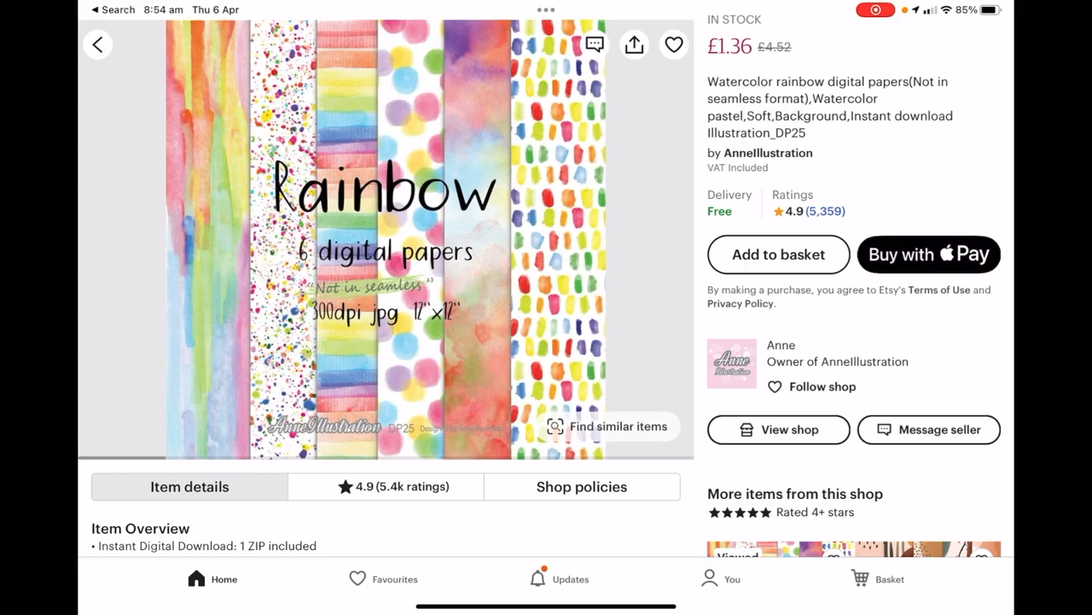
pyautogui.click(97, 44)
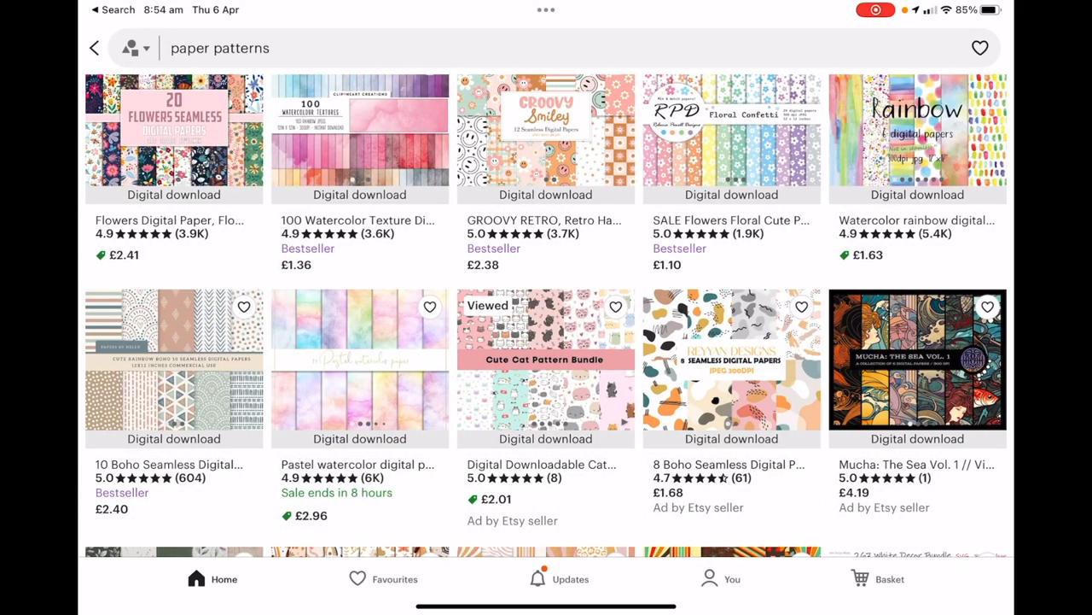
pyautogui.click(174, 136)
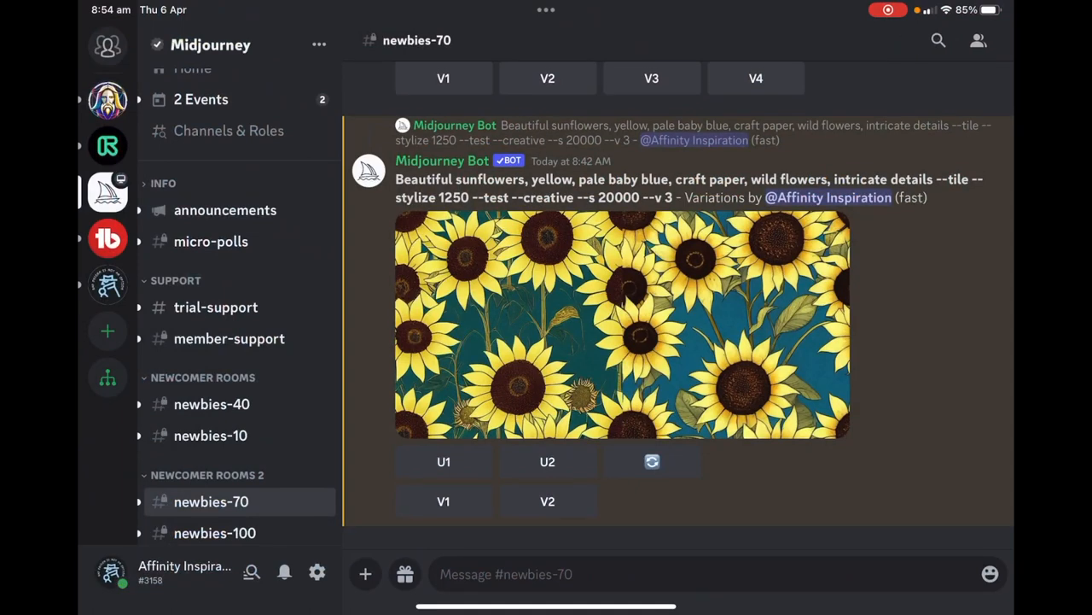
pyautogui.scroll(-3)
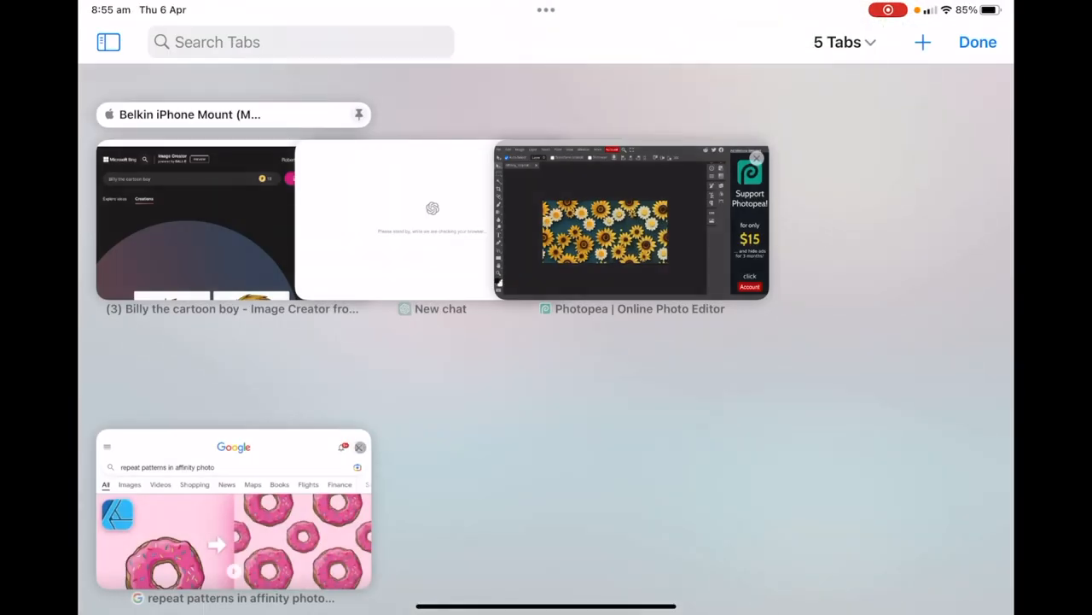
# View the Midjourney website's About section, then leave Safari for the Home Screen.
pyautogui.click(979, 41)
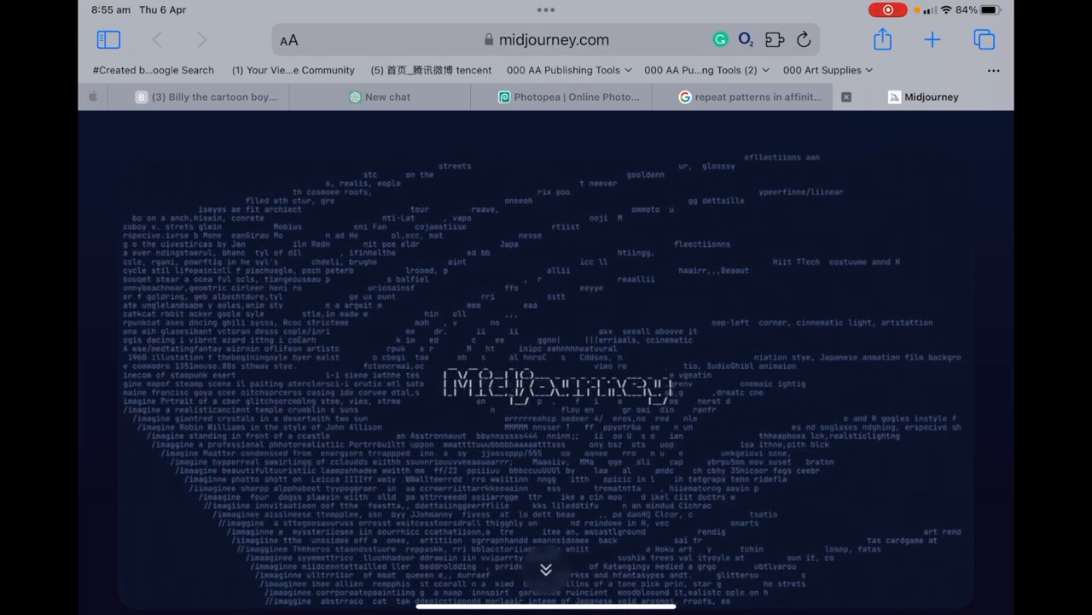
pyautogui.scroll(-3)
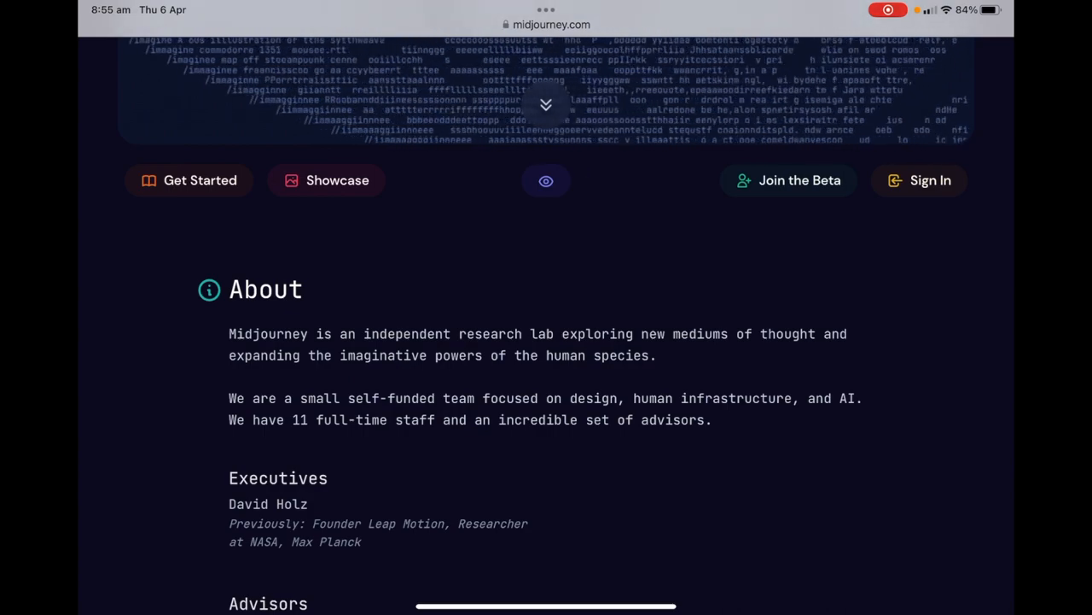
pyautogui.scroll(-3)
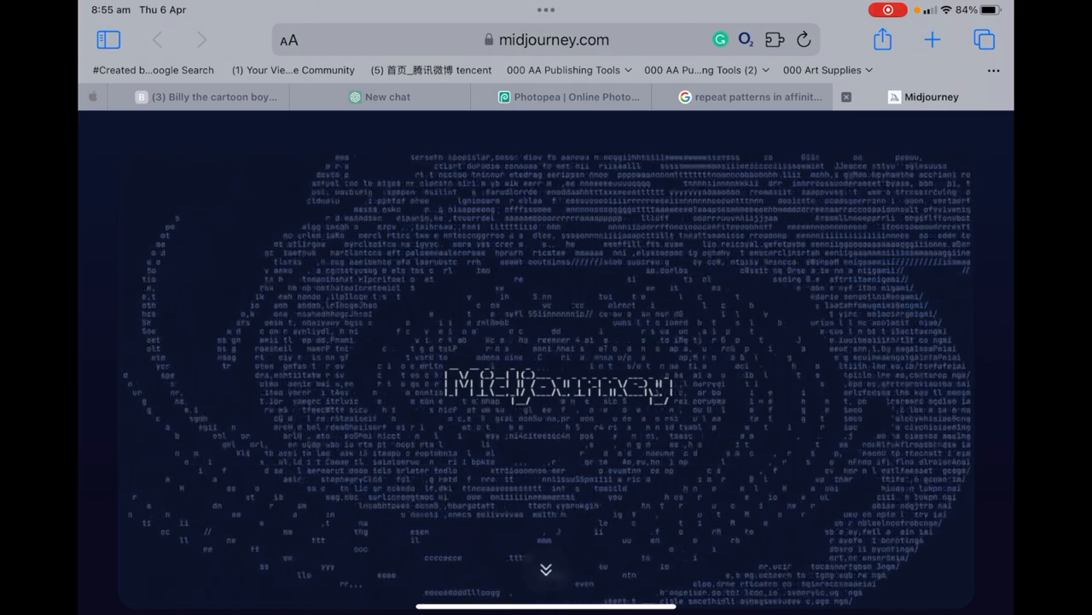
pyautogui.press('home')
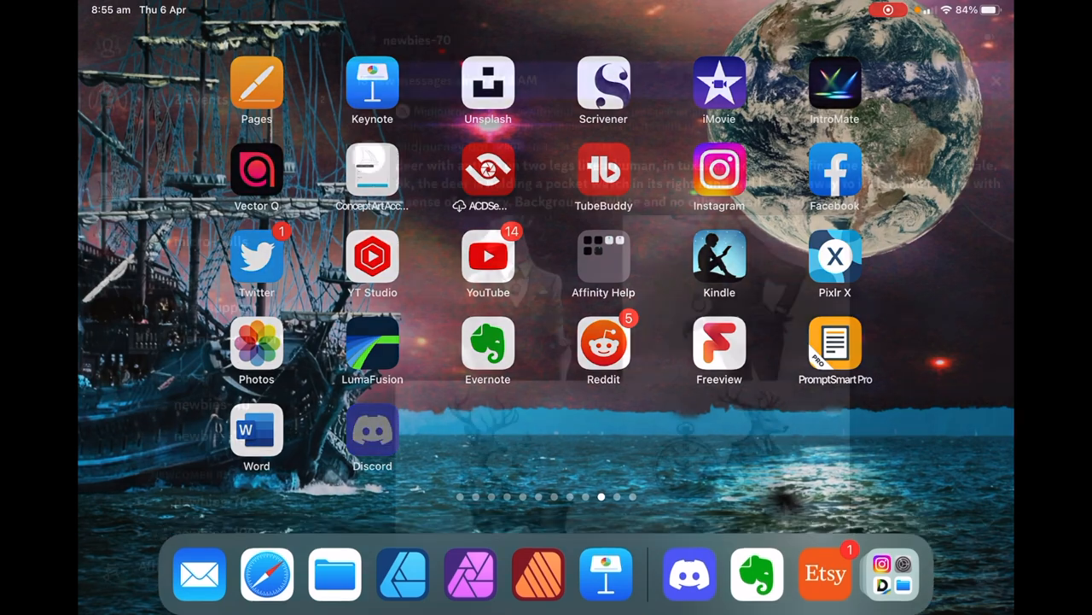
# In Discord's newbies-70 channel, start a message with the /imagine command.
pyautogui.click(689, 573)
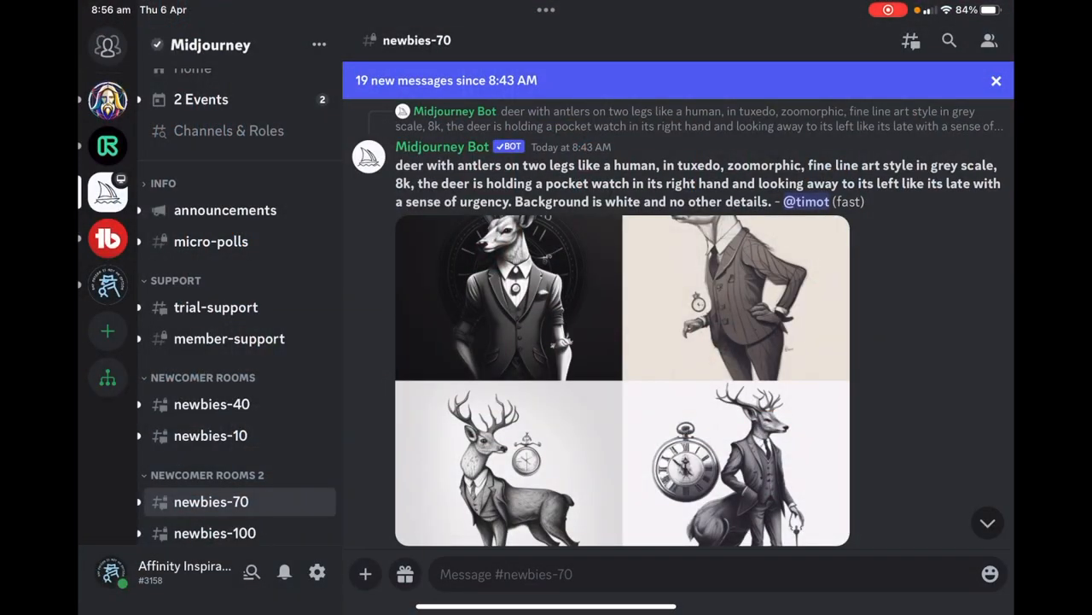
pyautogui.scroll(-3)
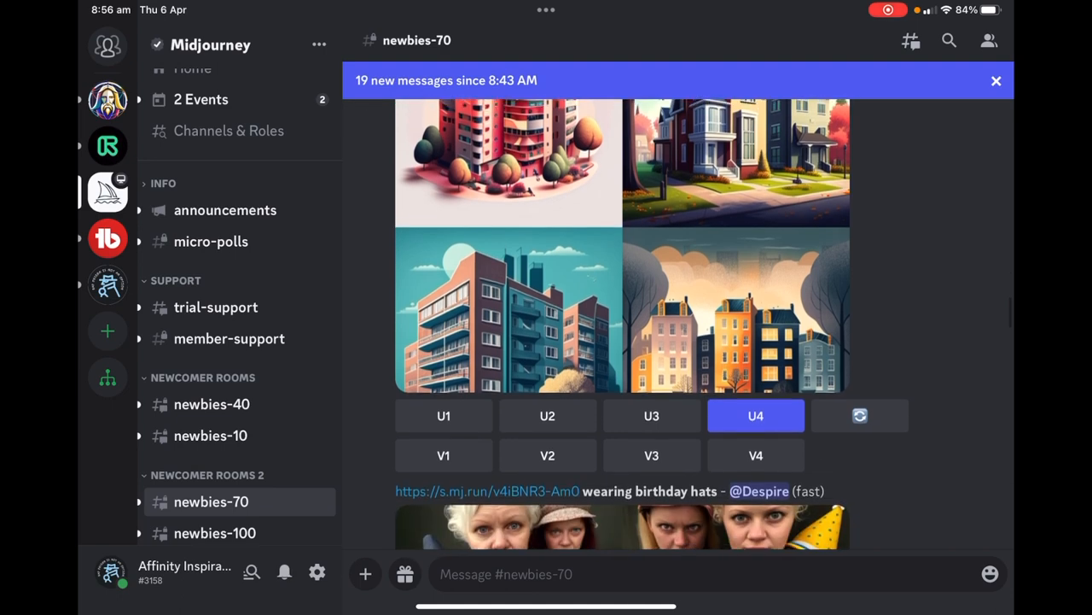
pyautogui.click(598, 574)
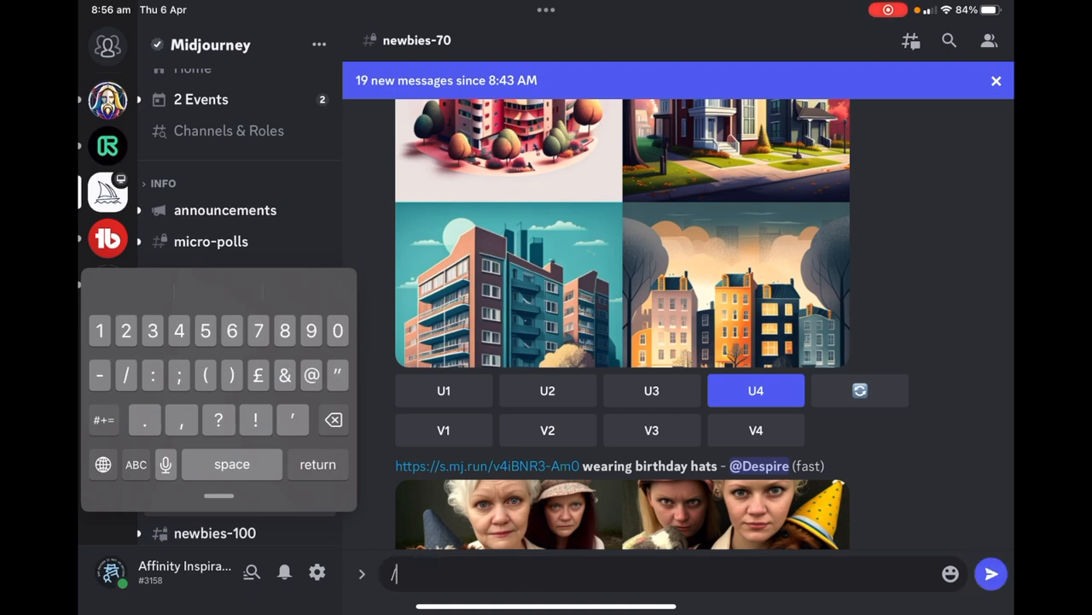
pyautogui.write('/imagine')
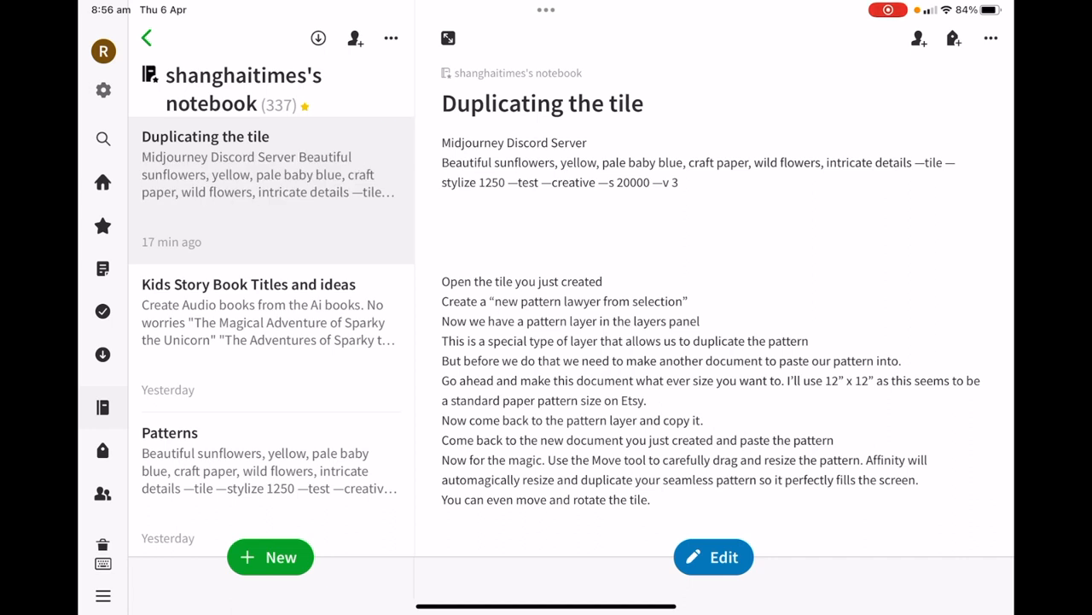
# Select the sunflower prompt text in the Duplicating the tile note for copying.
pyautogui.click(714, 556)
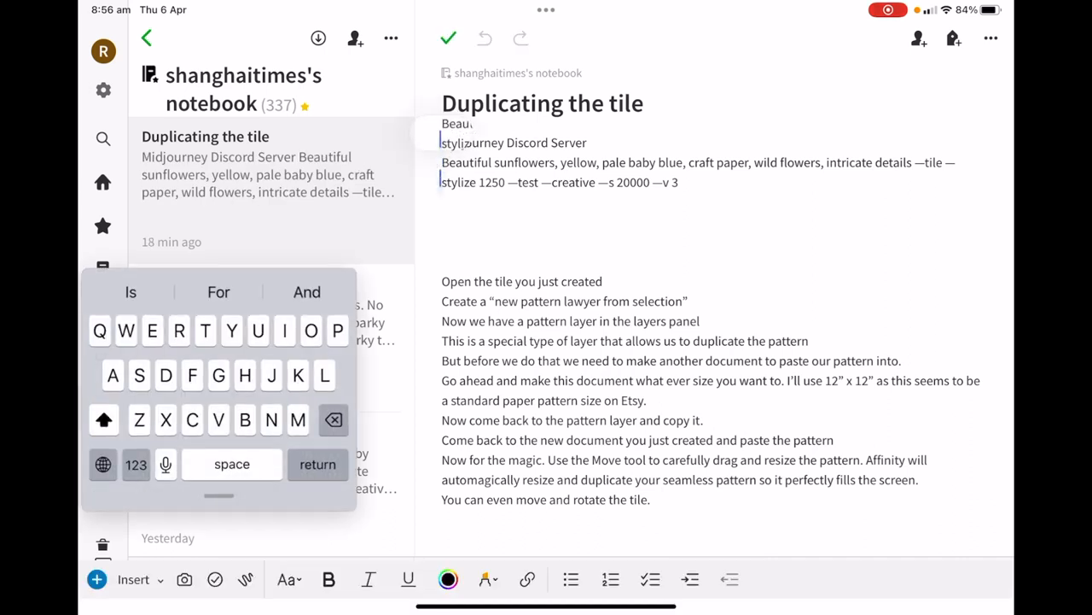
pyautogui.doubleClick(464, 162)
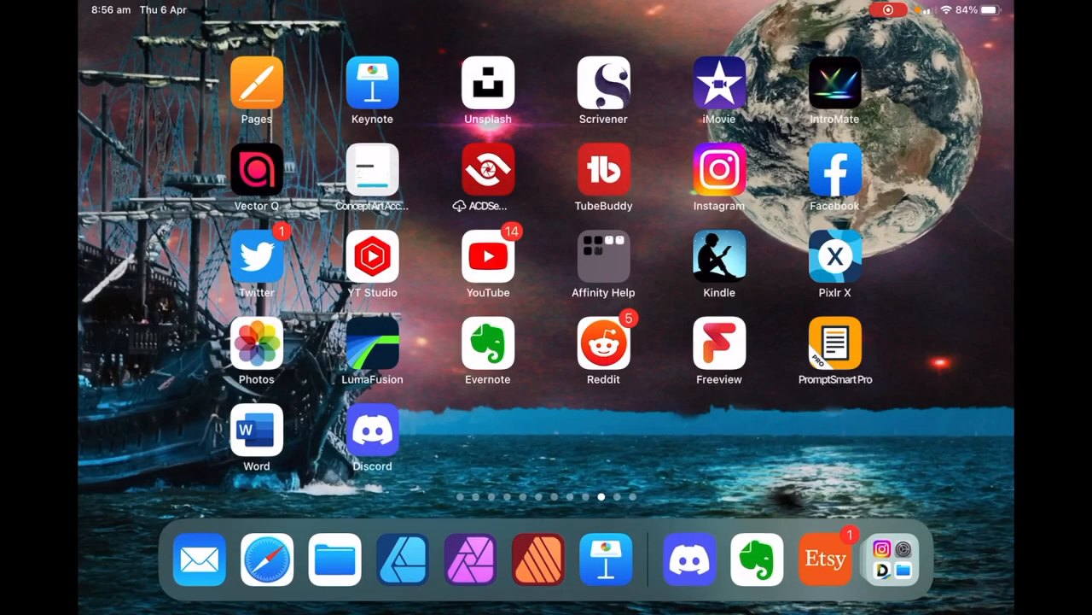
# Send the pasted sunflower tile imagine prompt in Discord's newbies-70 channel.
pyautogui.click(690, 560)
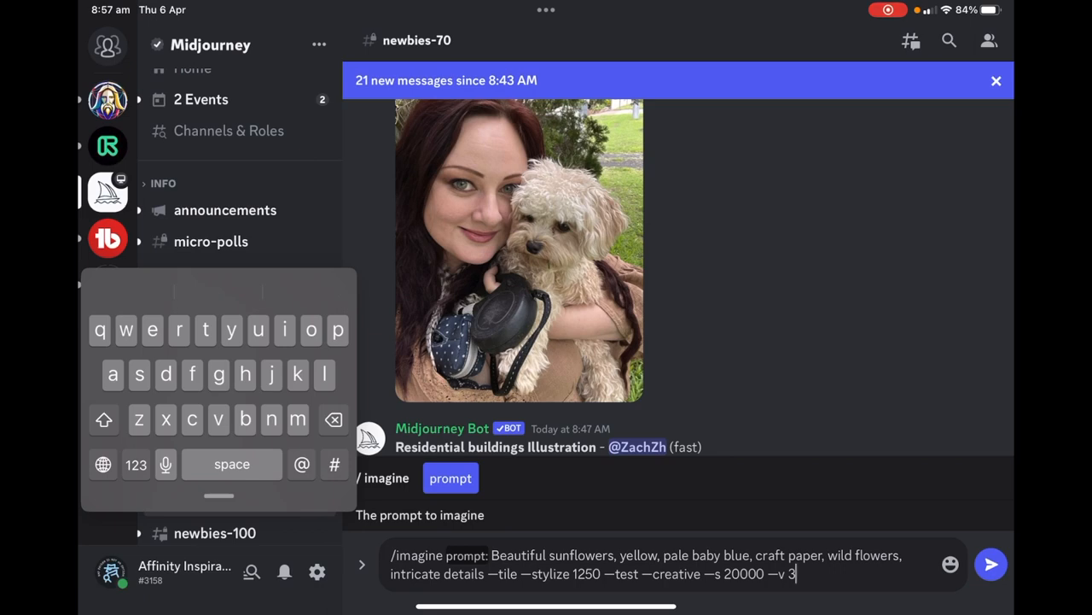
pyautogui.click(990, 564)
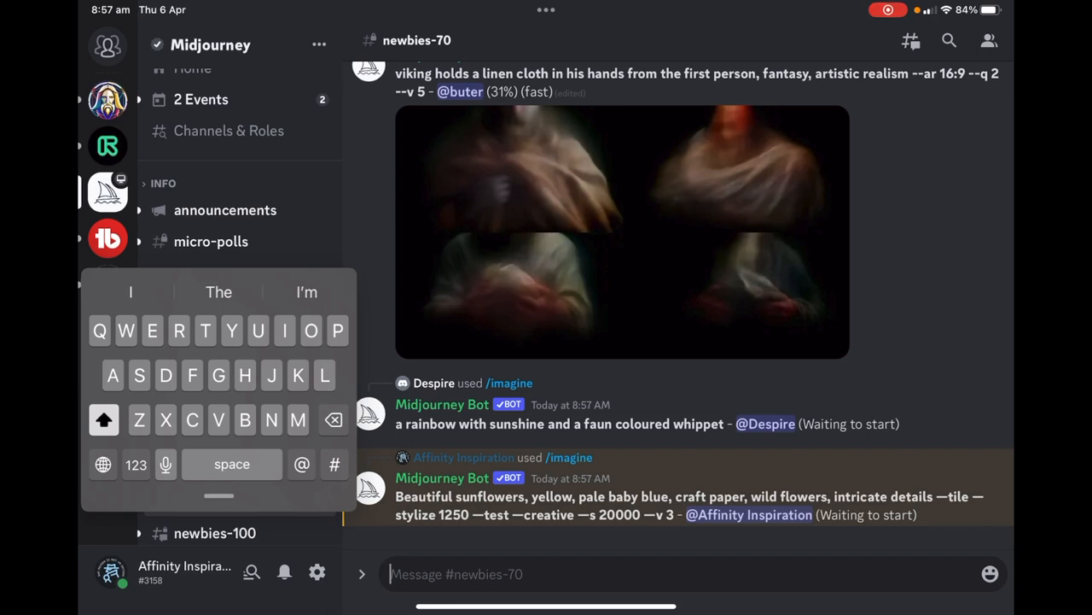
# Scroll the newbies-70 channel until Midjourney Bot's sunflower tile render appears.
pyautogui.scroll(-3)
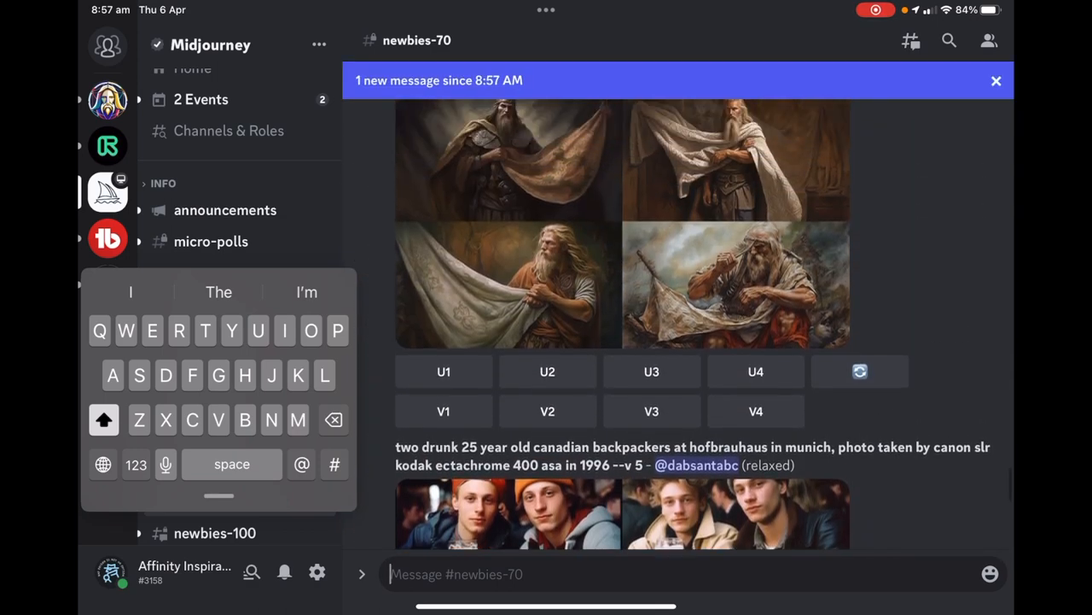
pyautogui.scroll(-3)
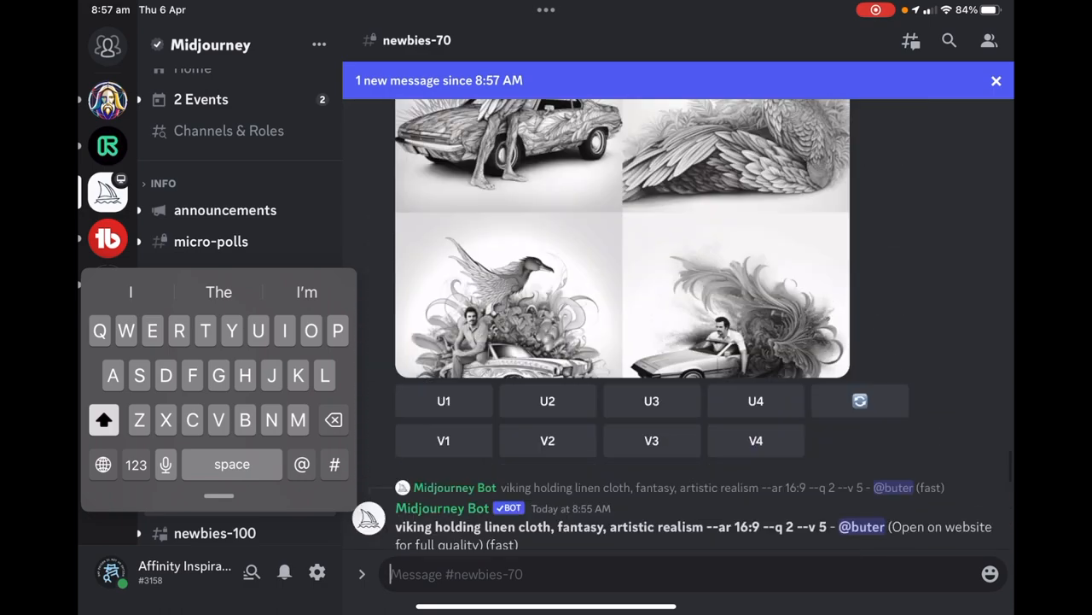
pyautogui.scroll(-3)
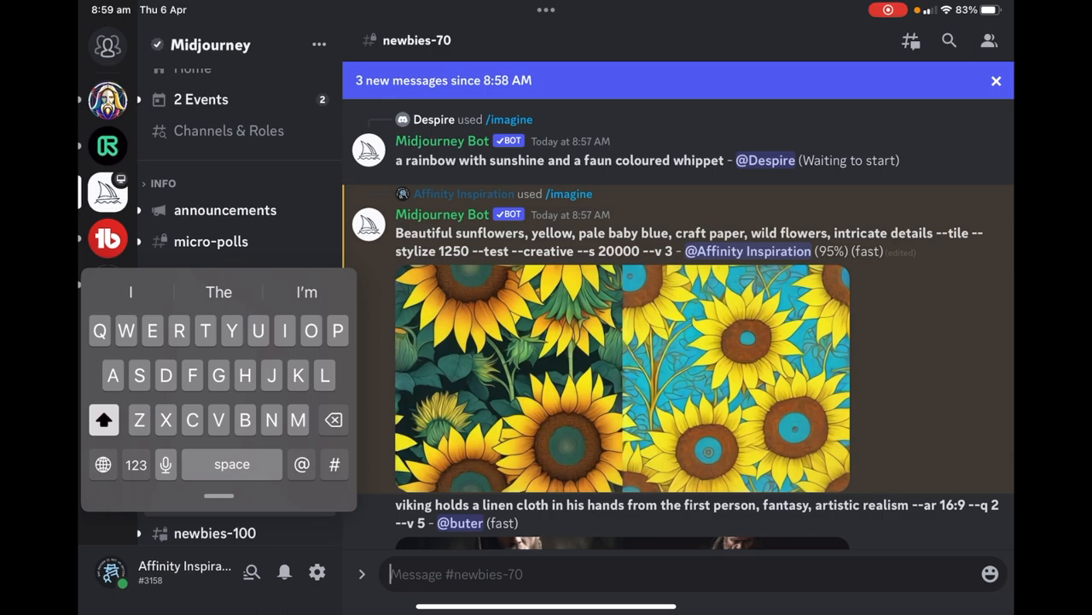
pyautogui.scroll(-3)
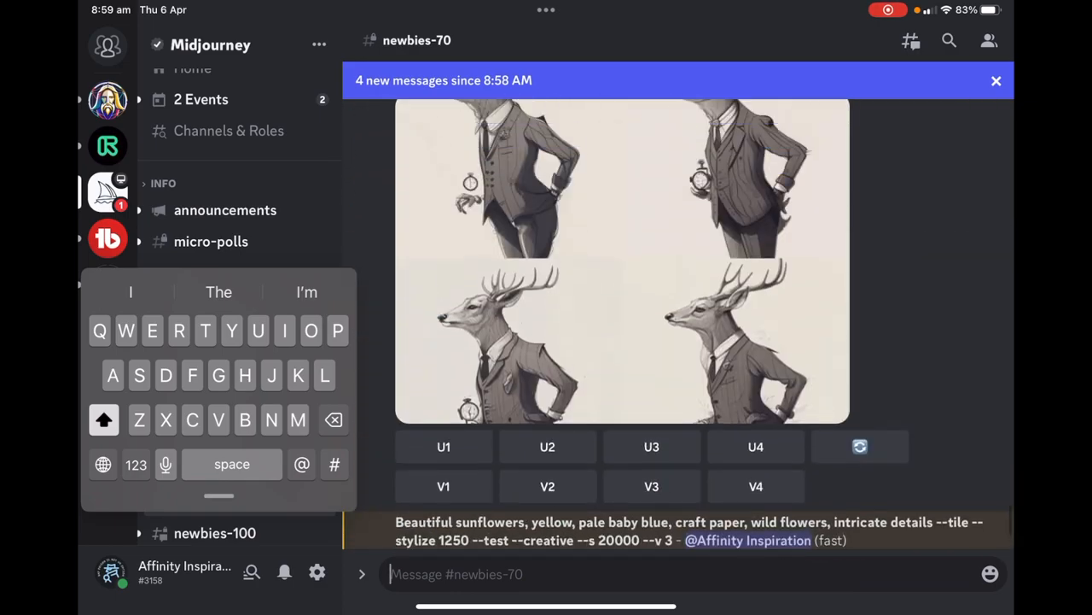
pyautogui.scroll(-3)
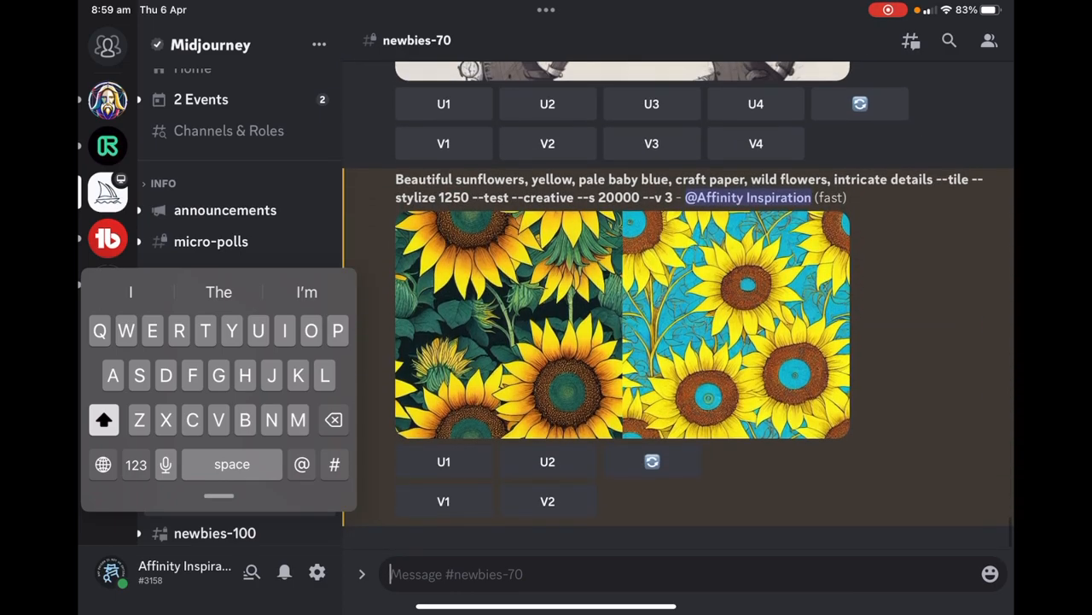
pyautogui.click(622, 324)
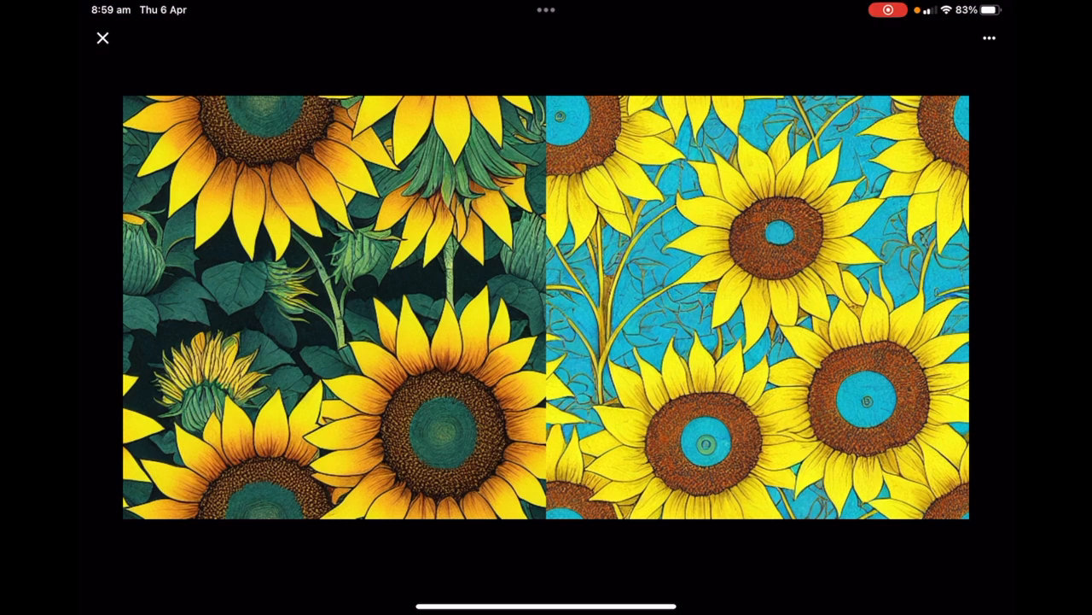
pyautogui.click(102, 38)
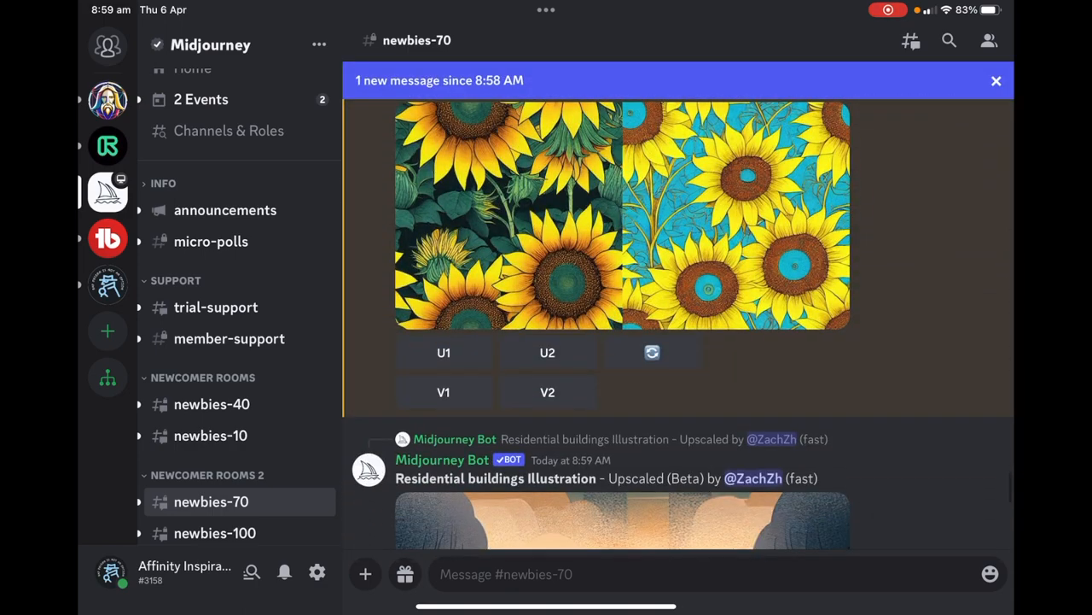
# Upscale both sunflower tiles, then view the roses upscale post in the Affinity Inspiration server.
pyautogui.click(443, 352)
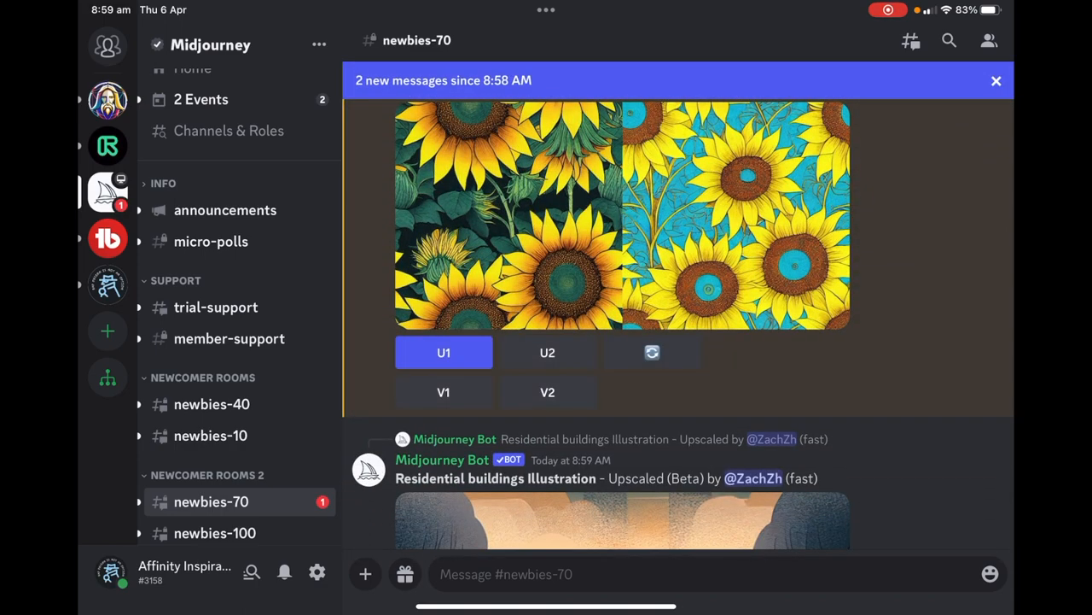
pyautogui.click(546, 351)
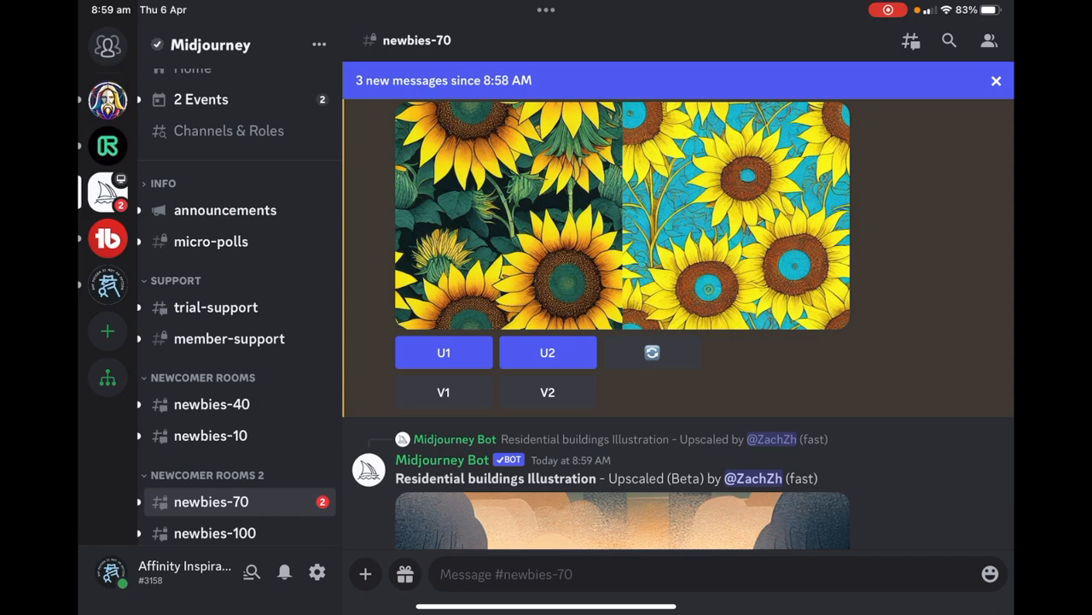
pyautogui.scroll(-3)
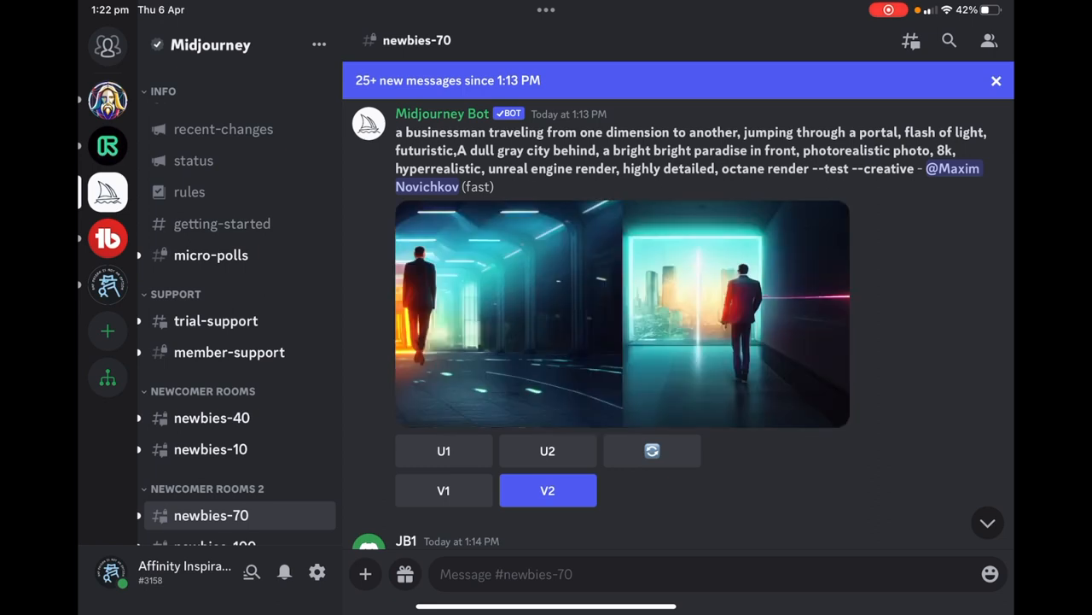
pyautogui.click(107, 285)
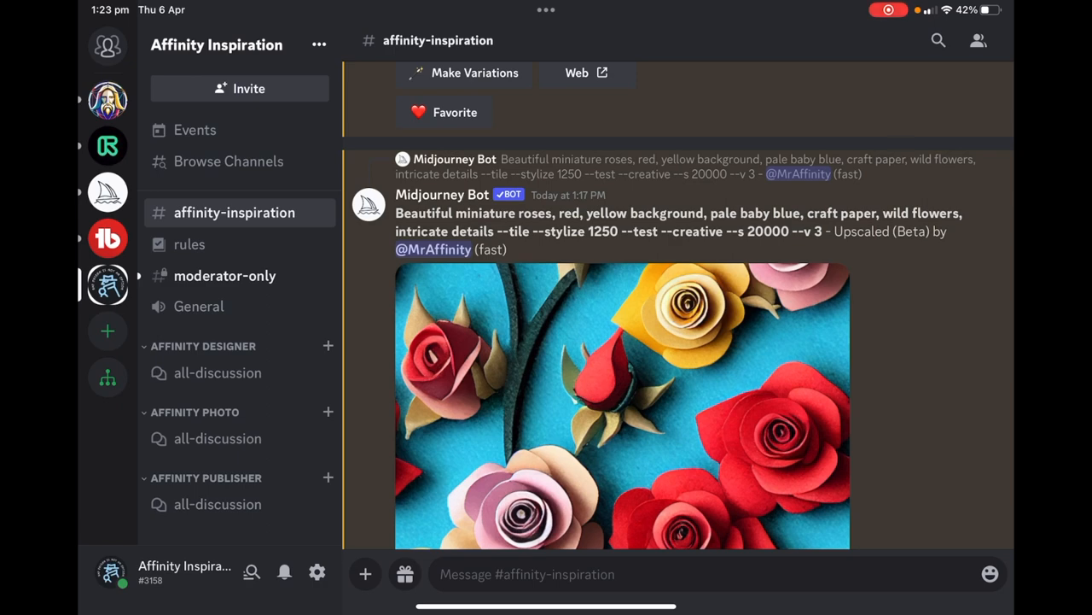
pyautogui.scroll(-3)
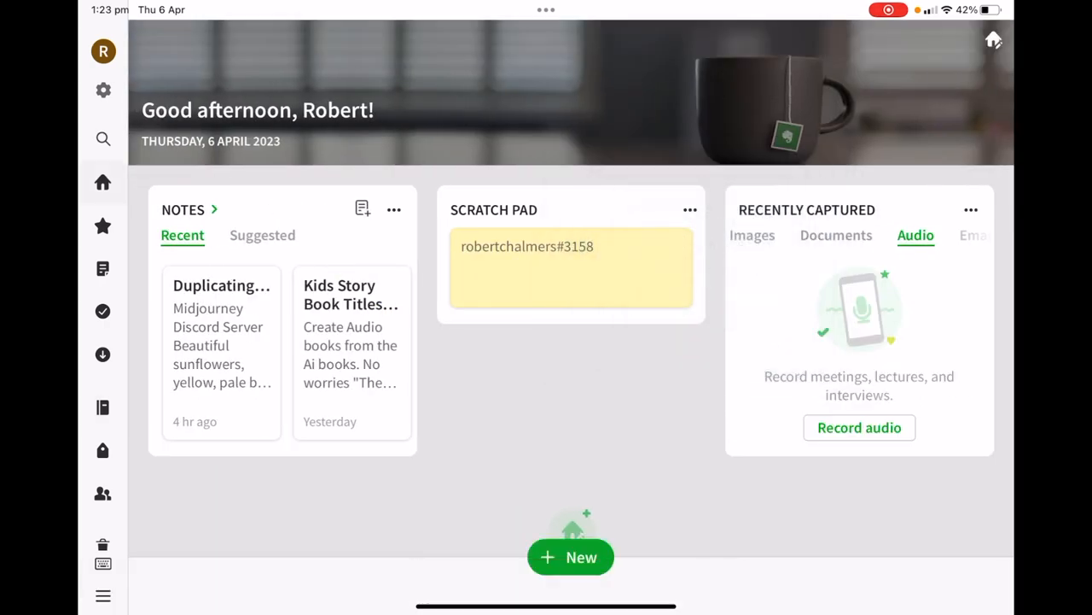
# Read the Duplicating the tile note's prompt, then switch back to Discord.
pyautogui.click(222, 285)
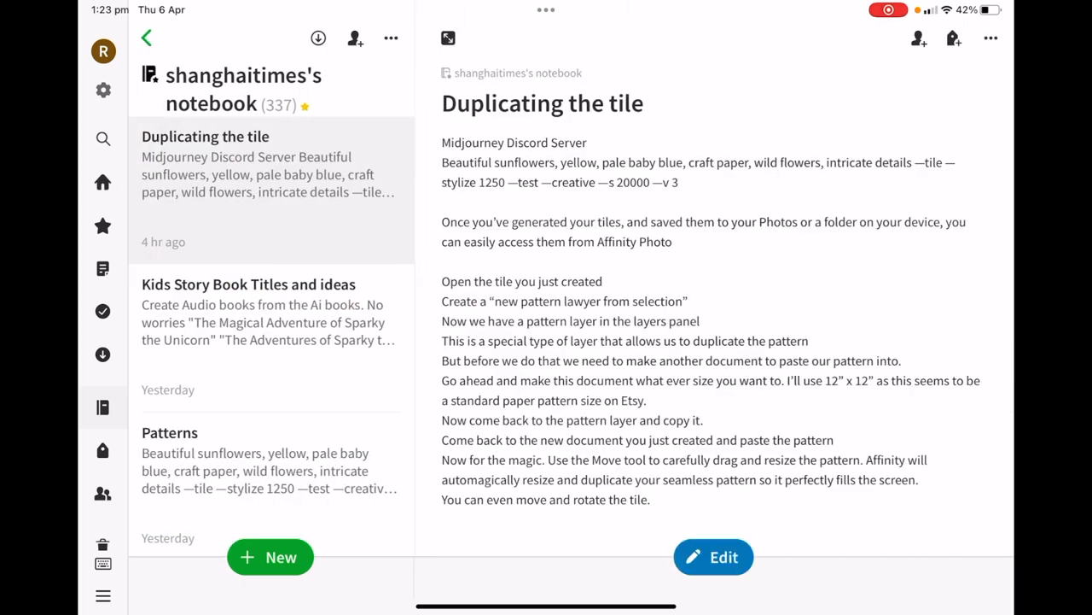
pyautogui.click(713, 556)
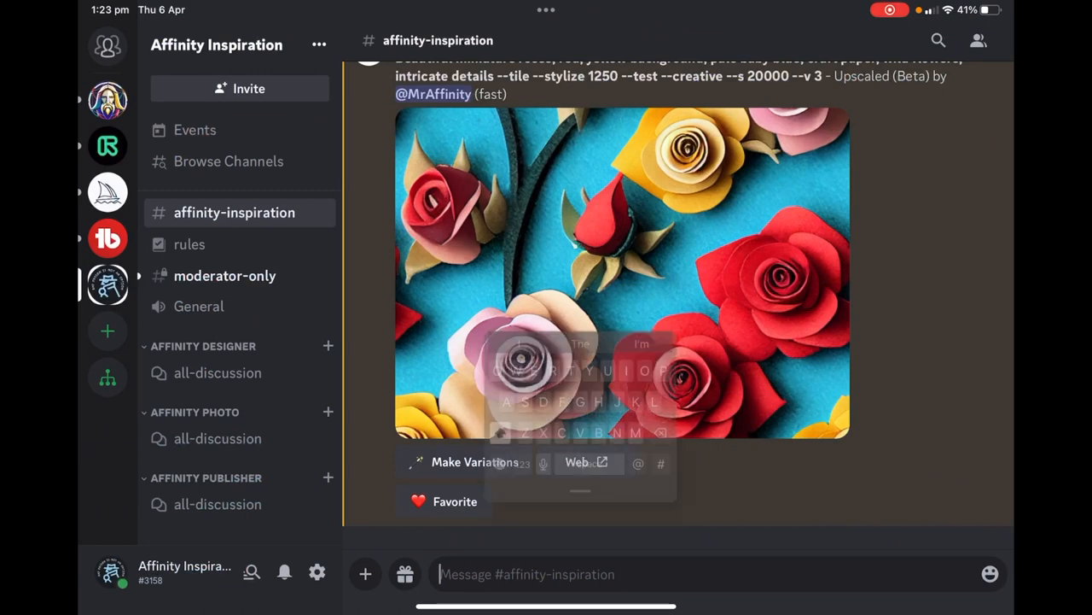
pyautogui.click(464, 444)
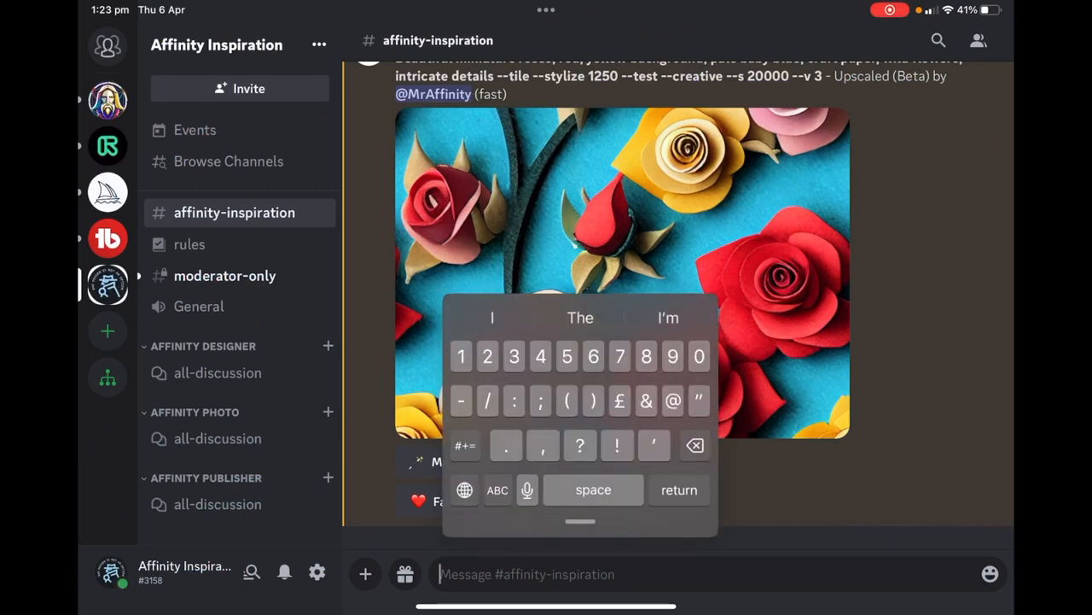
pyautogui.write('/')
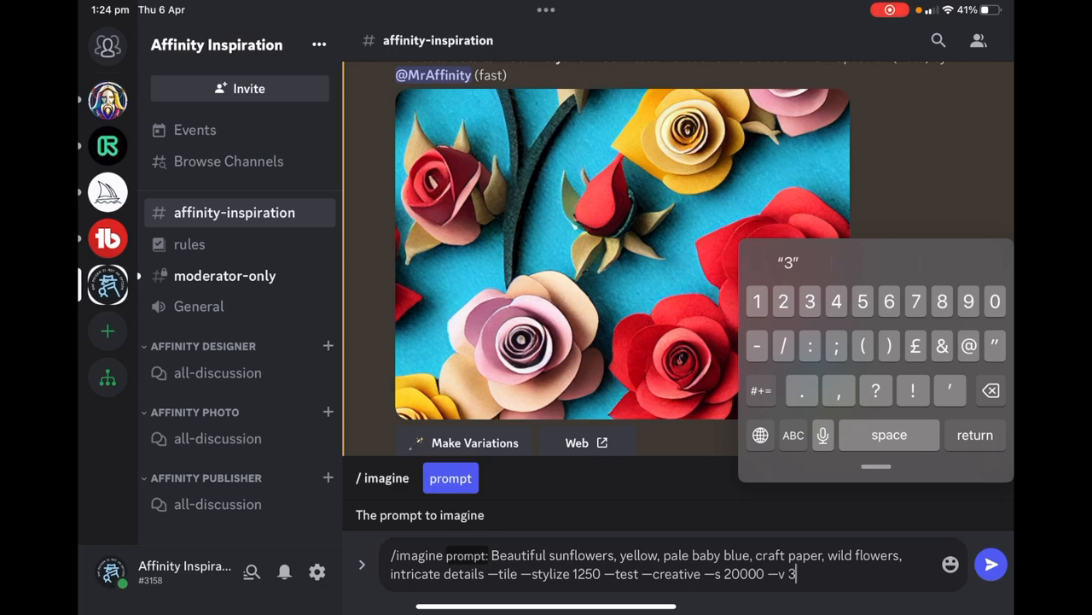
pyautogui.press('backspace')
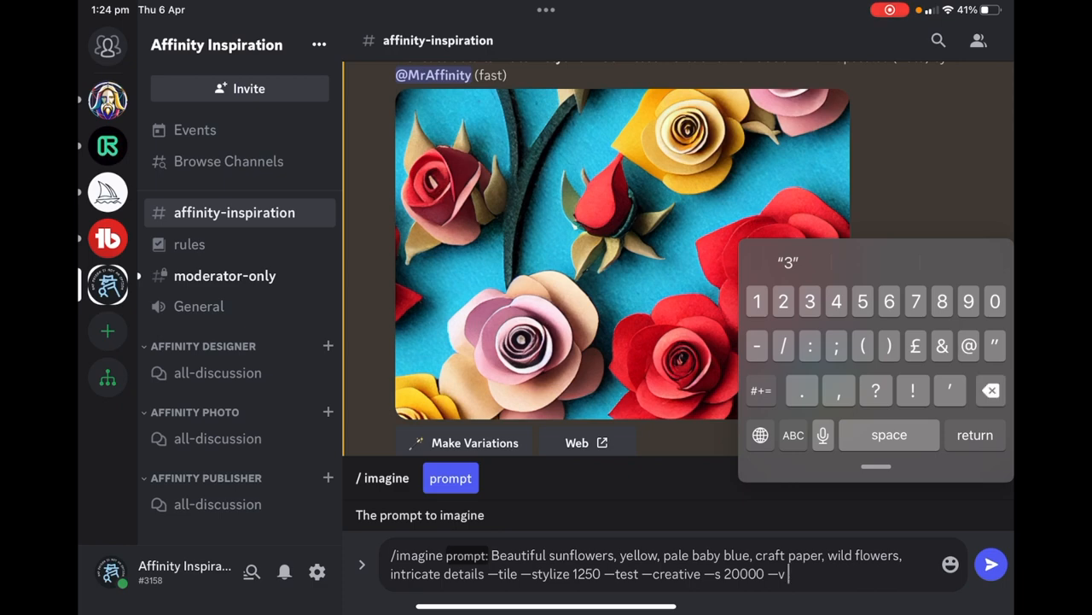
pyautogui.press('backspace')
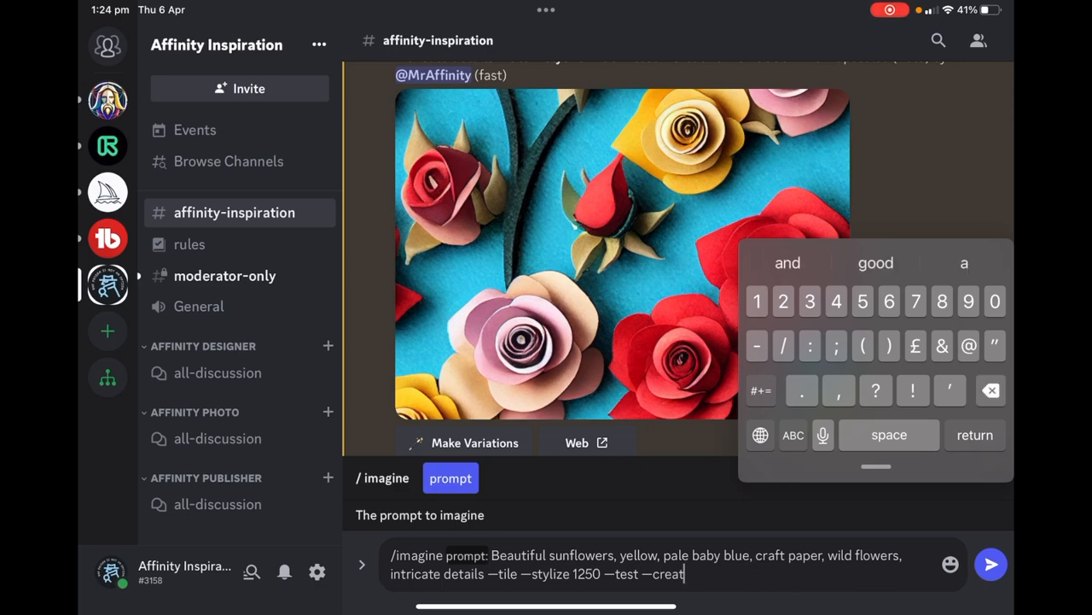
pyautogui.press('backspace')
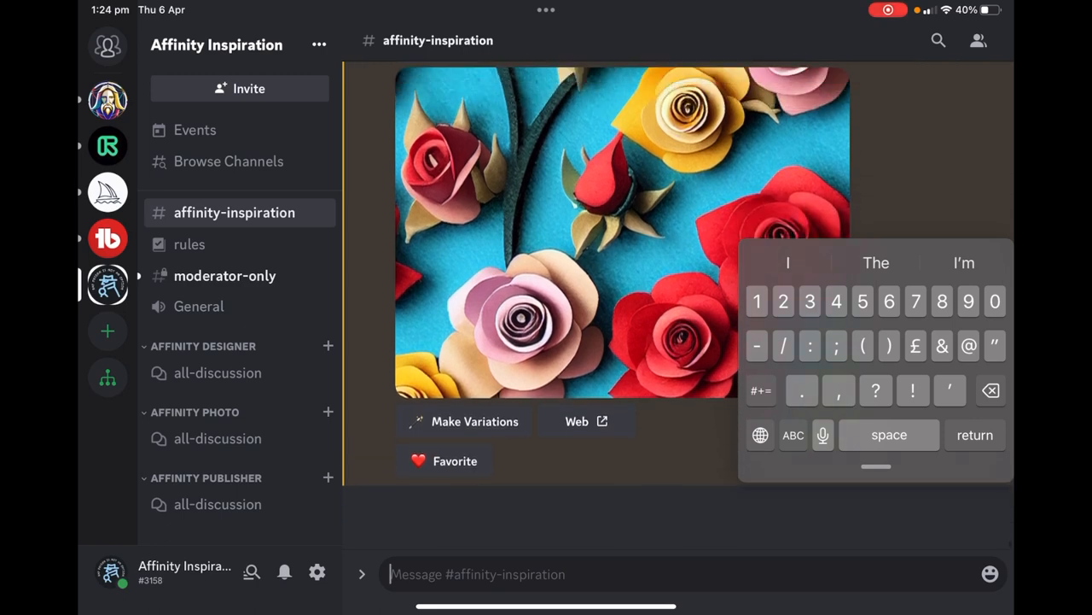
# Save the full-size red paper roses tile image to the device.
pyautogui.scroll(-3)
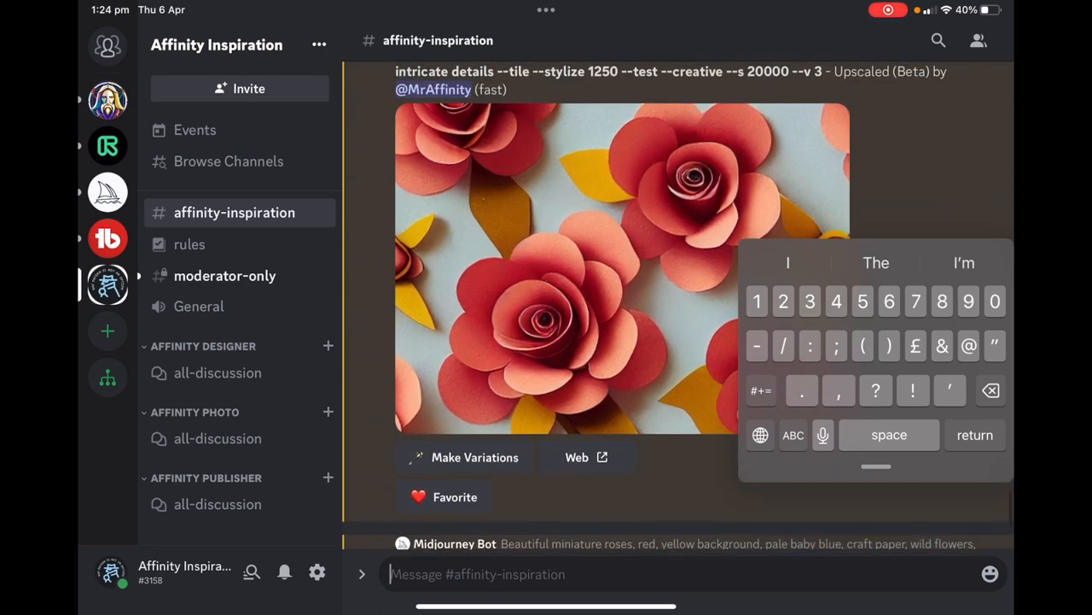
pyautogui.scroll(-3)
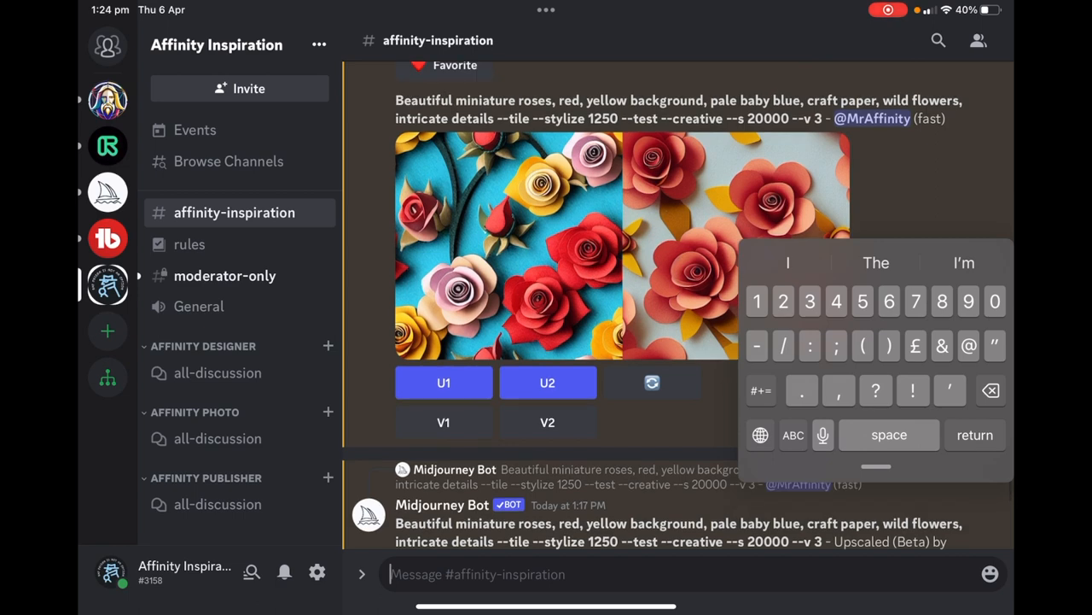
pyautogui.scroll(-3)
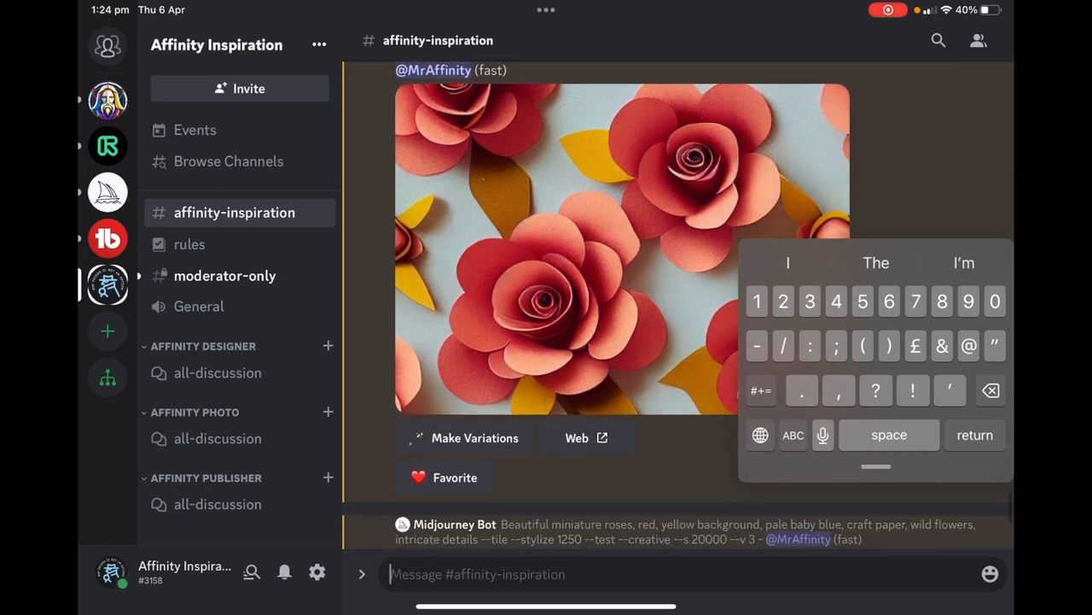
pyautogui.click(621, 248)
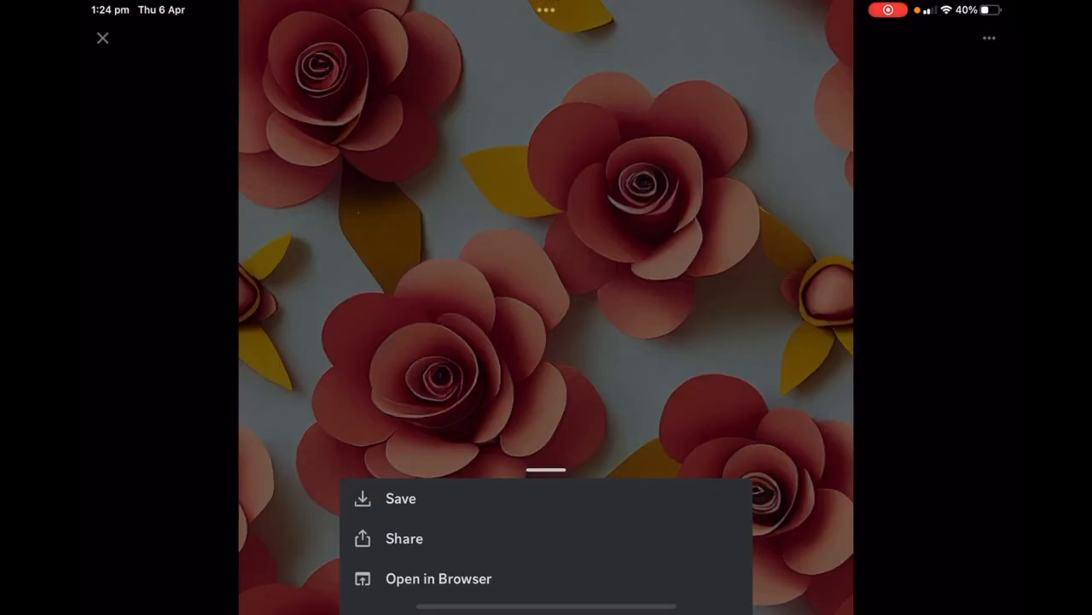
pyautogui.click(437, 577)
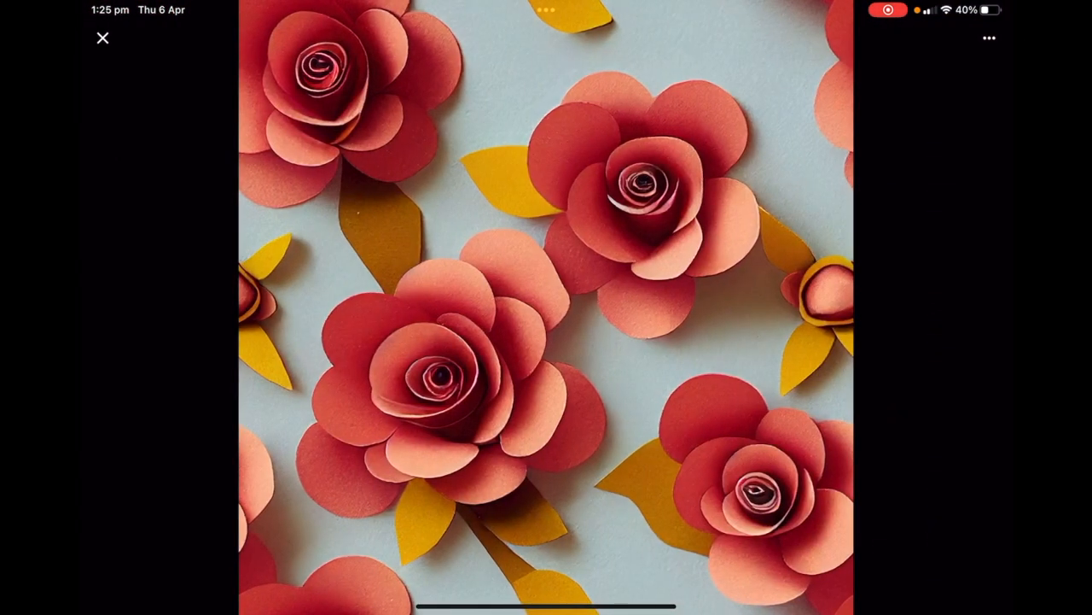
pyautogui.click(103, 37)
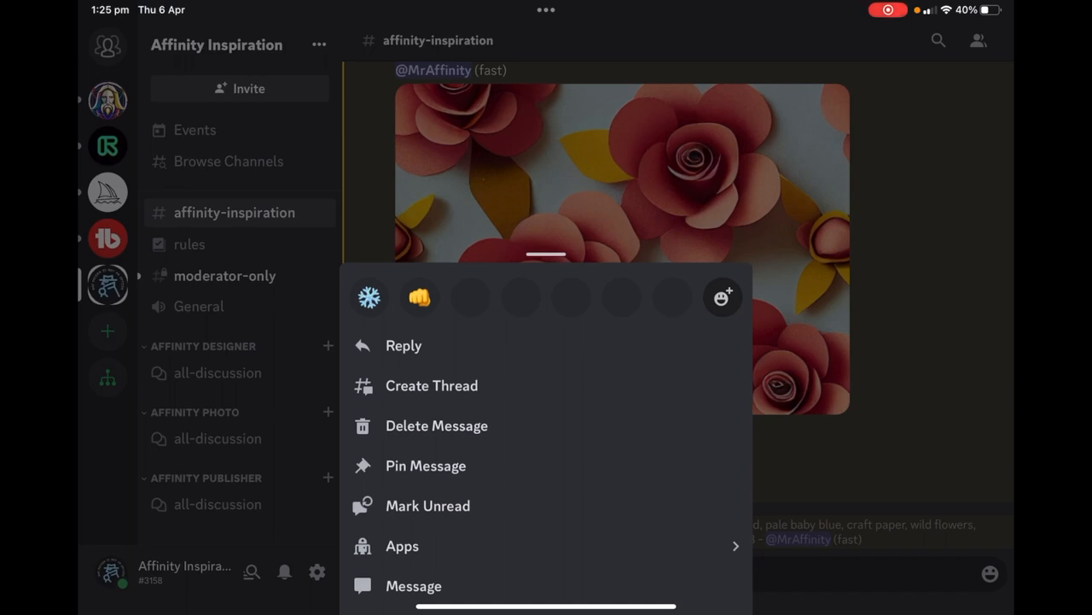
# Review the roses image full size twice more and return to the channel.
pyautogui.click(621, 171)
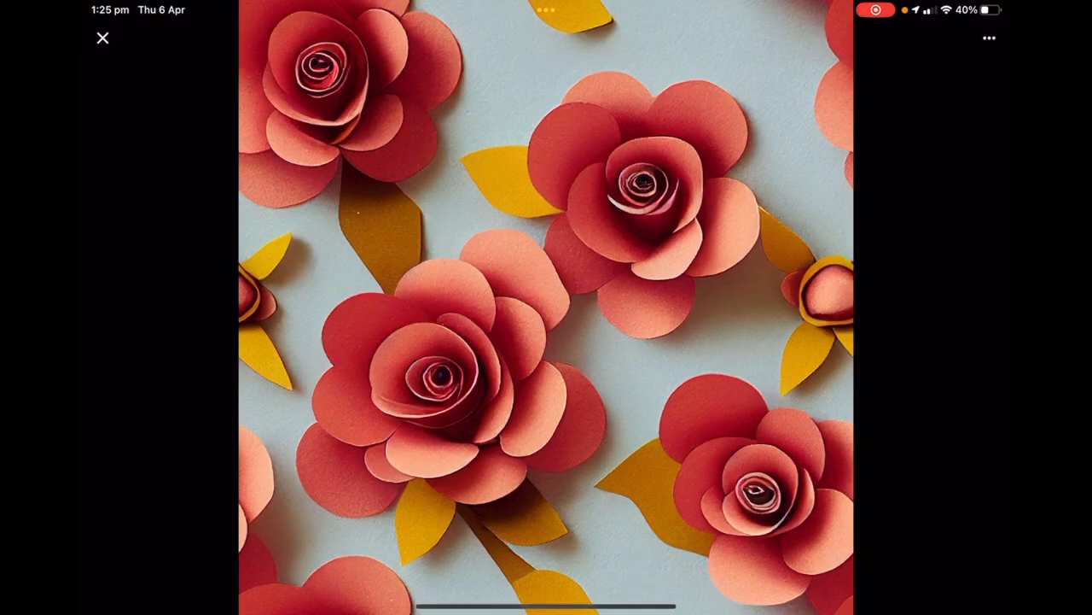
pyautogui.click(102, 38)
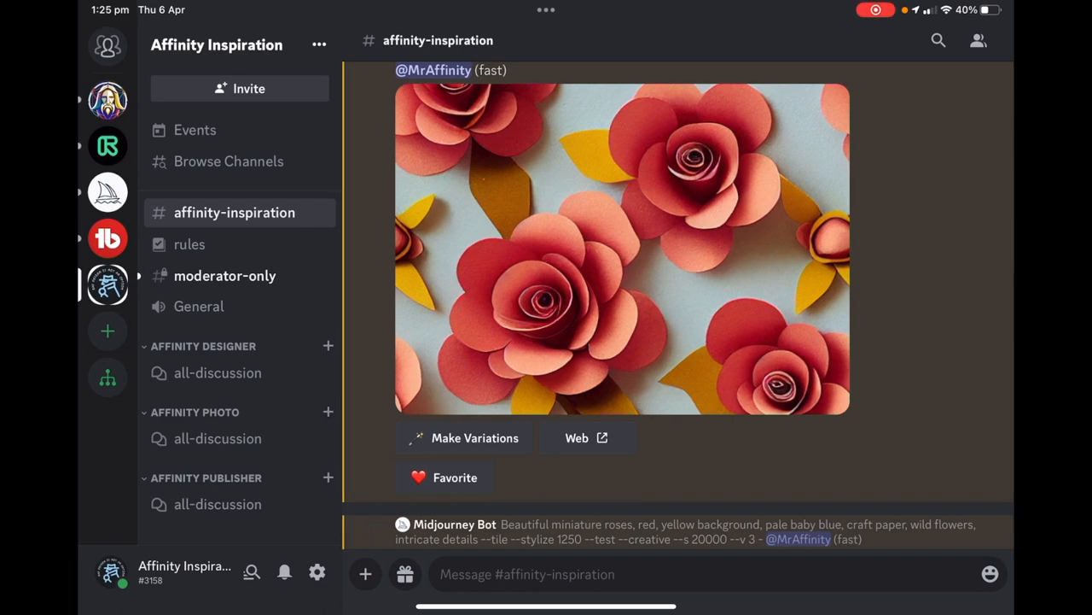
pyautogui.click(621, 249)
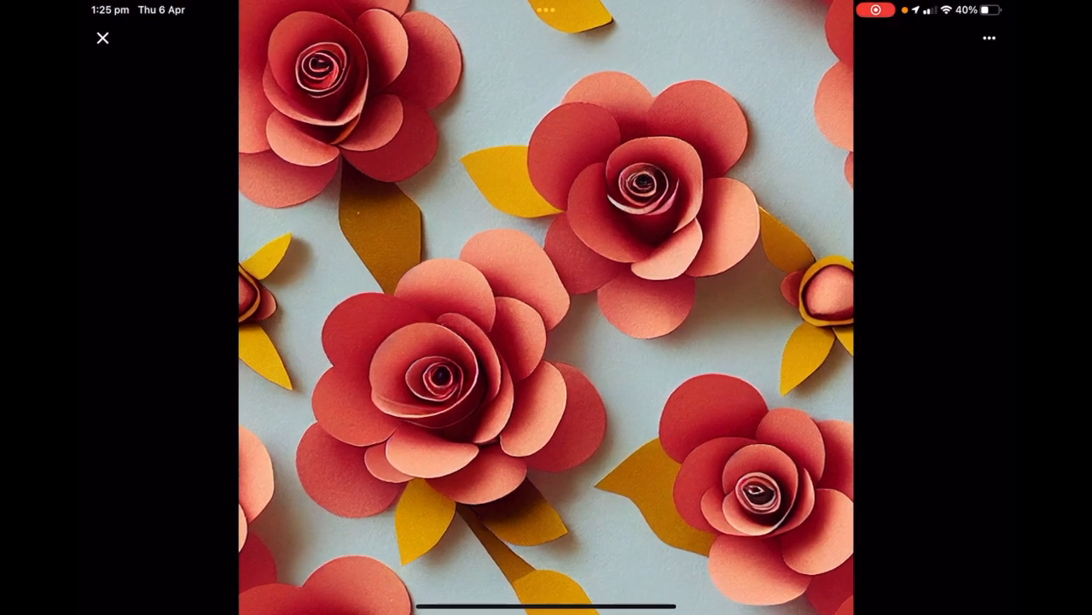
pyautogui.click(102, 37)
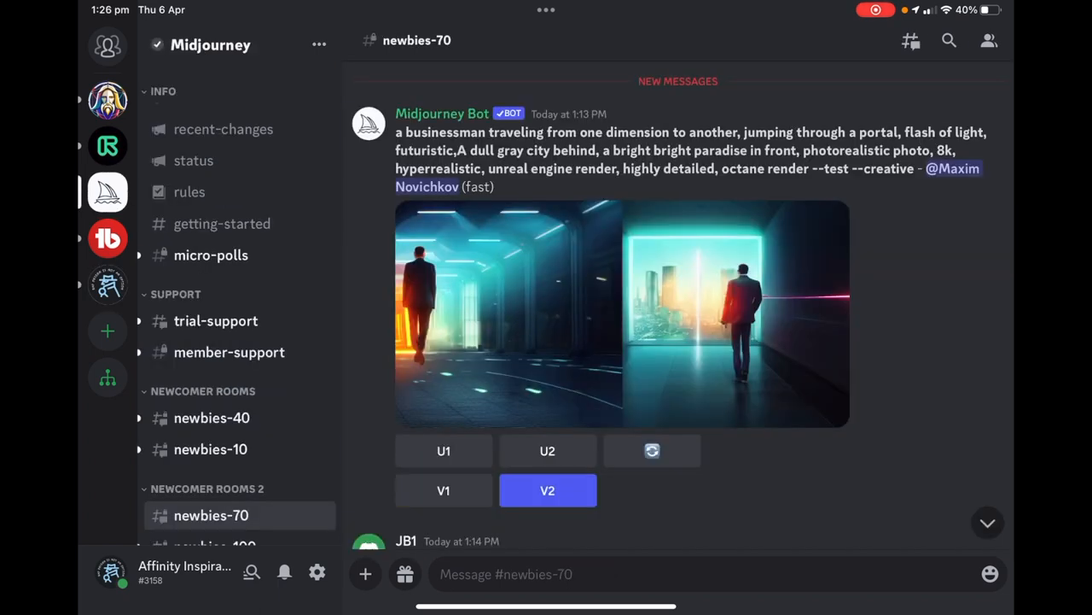
# Read the Midjourney getting-started channel, then leave Discord for the Home Screen.
pyautogui.scroll(-3)
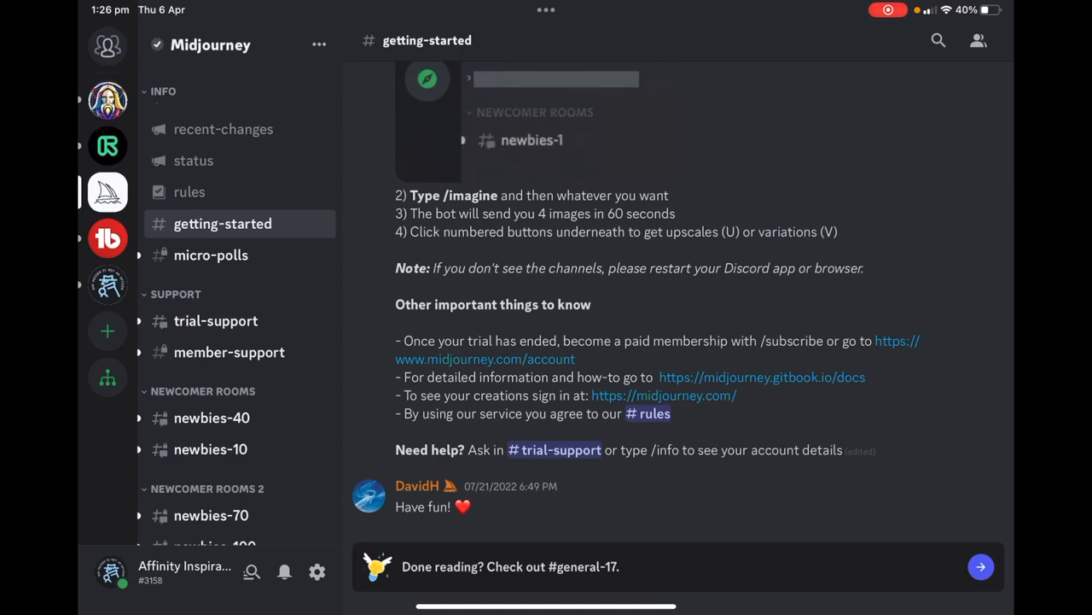
pyautogui.click(108, 284)
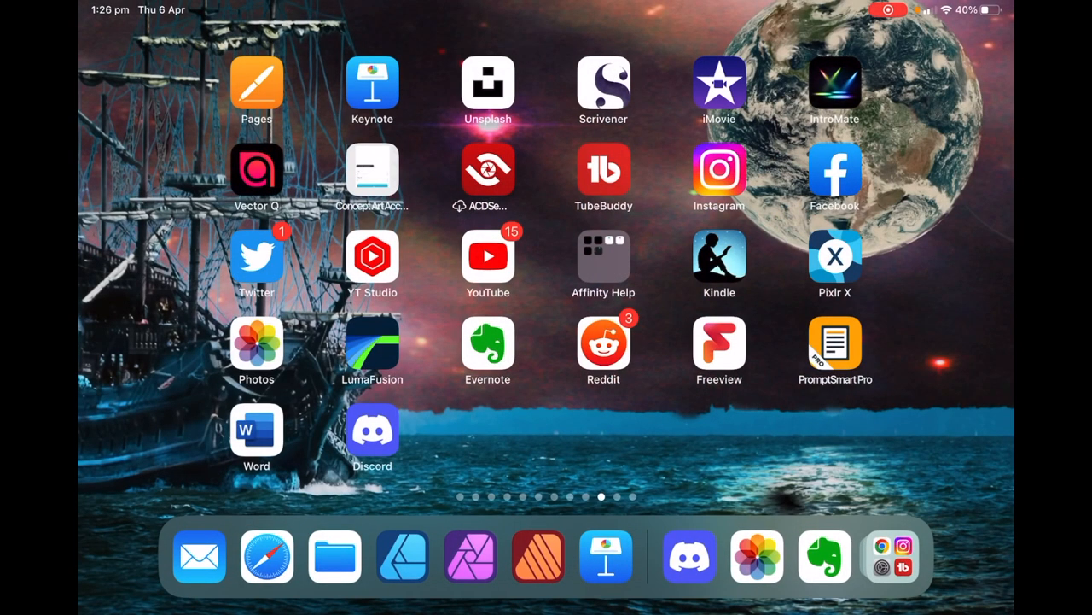
# Launch Affinity Photo from the Dock to show the sunflower tile document.
pyautogui.click(401, 557)
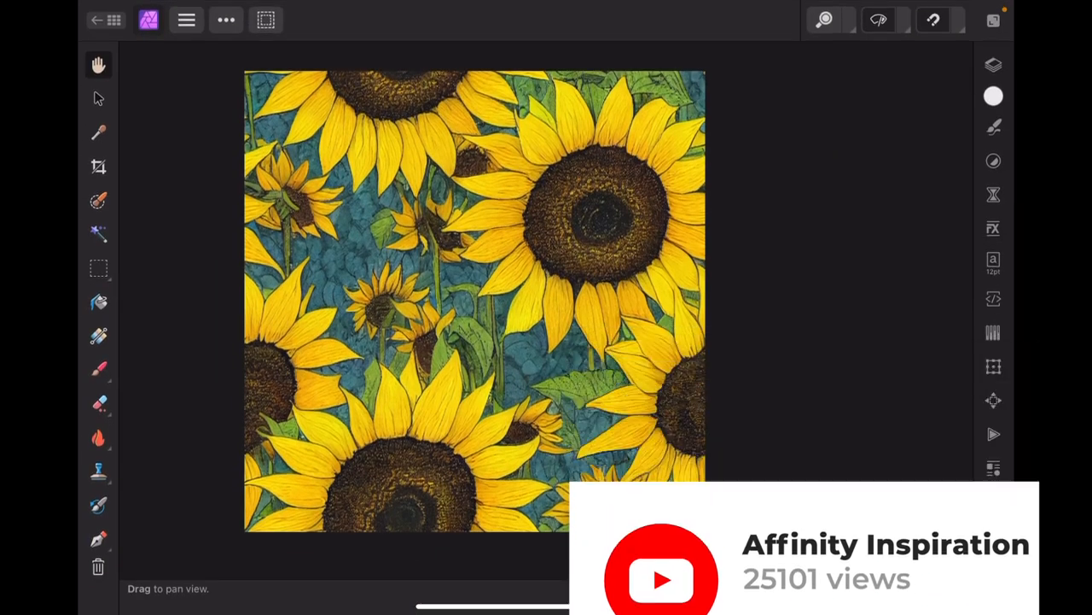
# Review the layers of the sunflower tile and repeated sunflower documents, then return to the document gallery via the cat pattern.
pyautogui.click(994, 65)
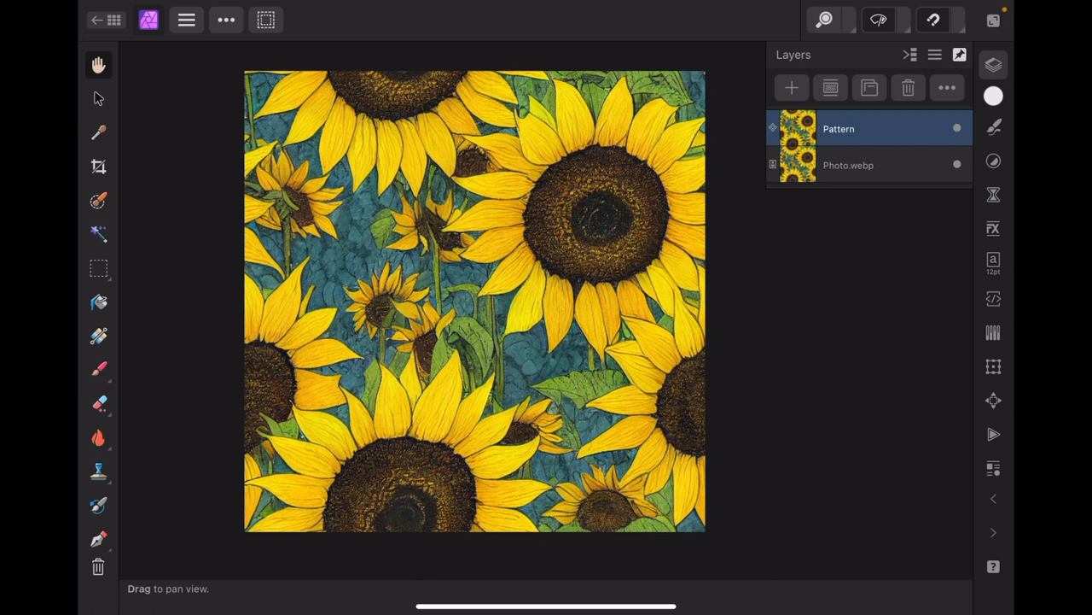
pyautogui.click(95, 21)
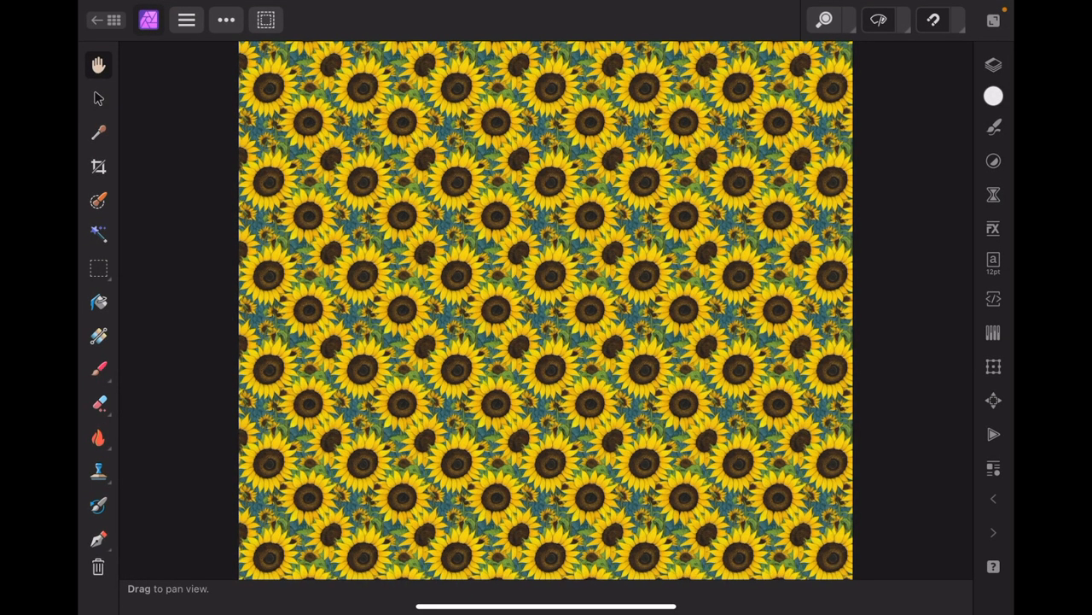
pyautogui.click(994, 65)
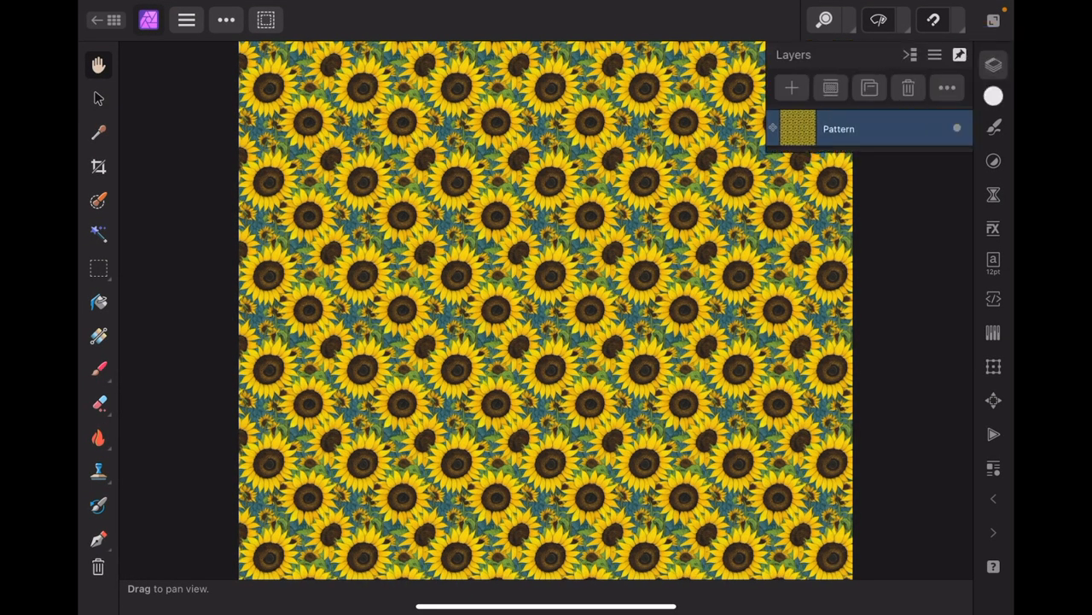
pyautogui.click(96, 21)
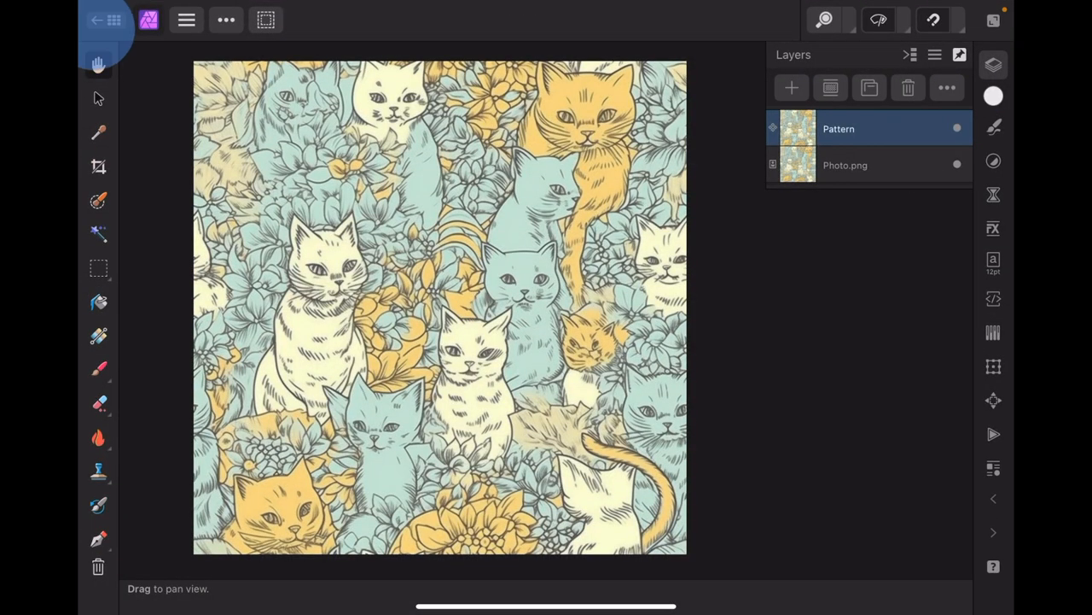
pyautogui.click(113, 20)
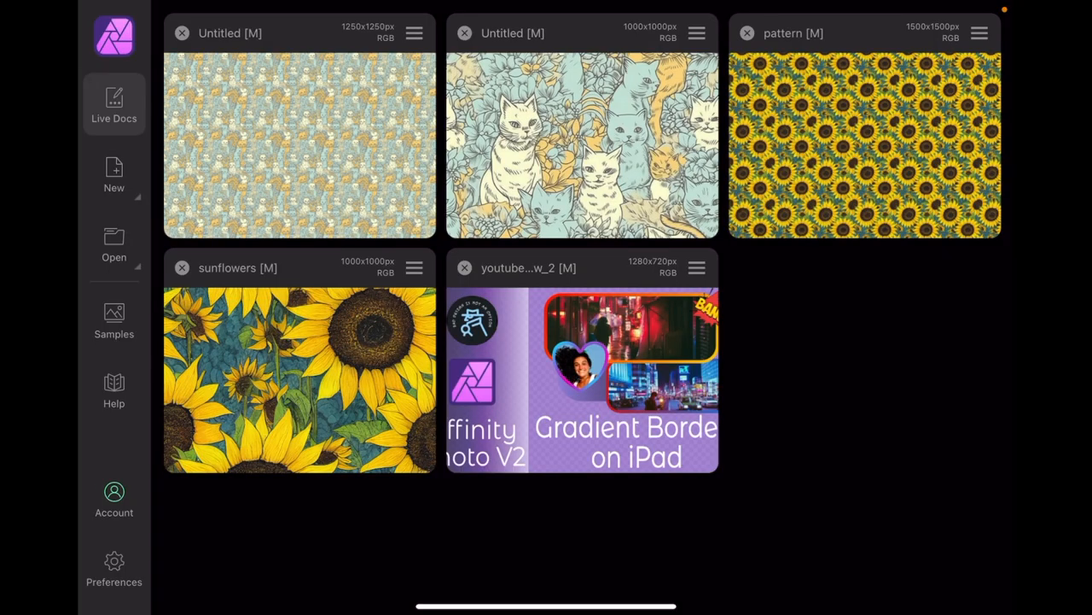
# Import the paper roses image from the photo library as a new document.
pyautogui.click(112, 243)
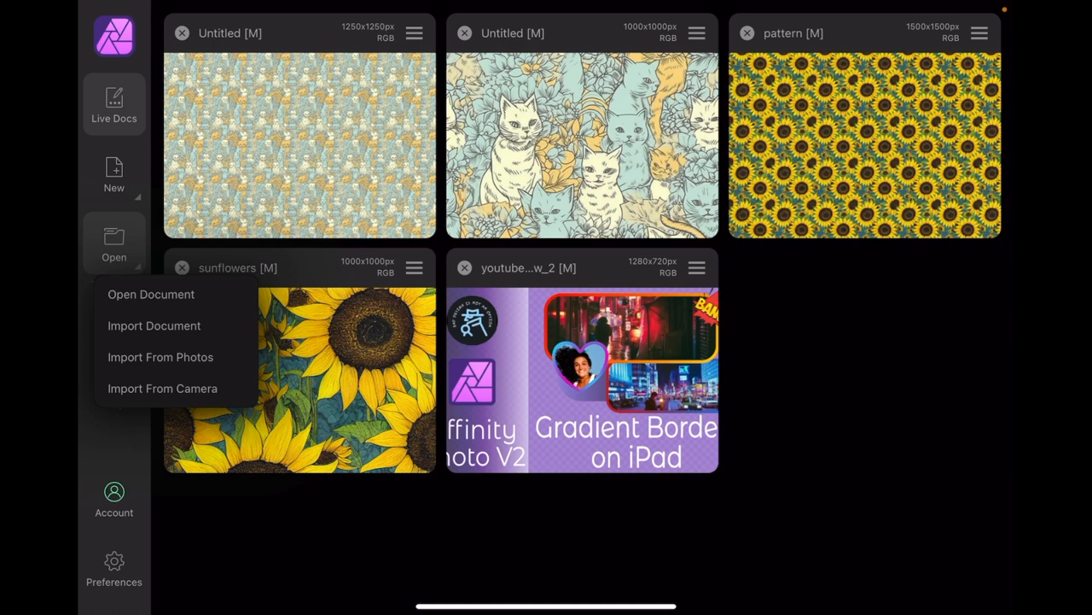
pyautogui.click(160, 357)
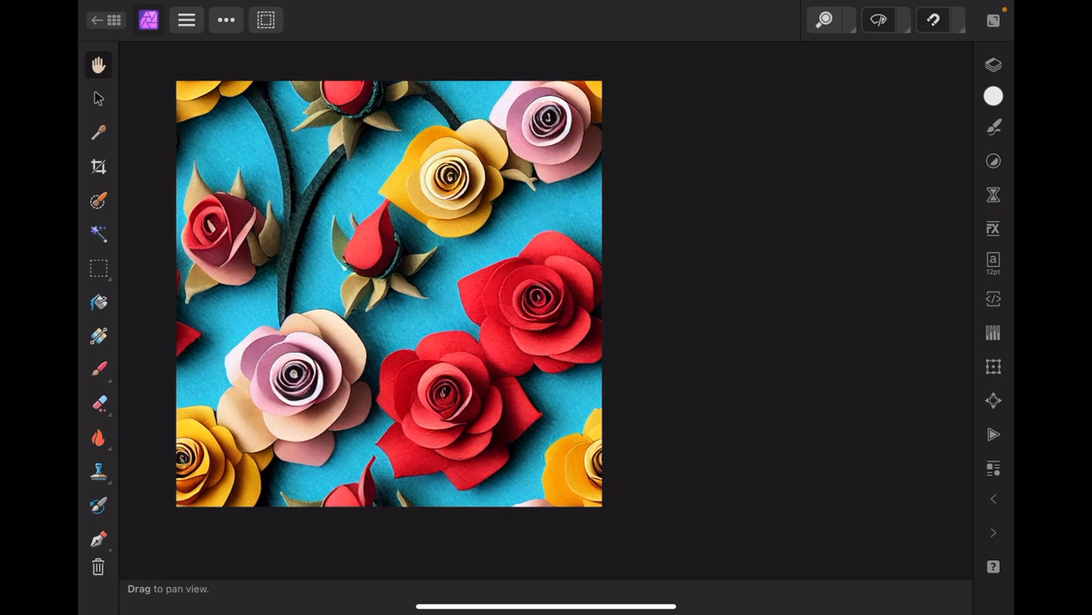
# Convert the paper roses Background layer into a Pattern layer and bring up its Transform settings.
pyautogui.click(993, 65)
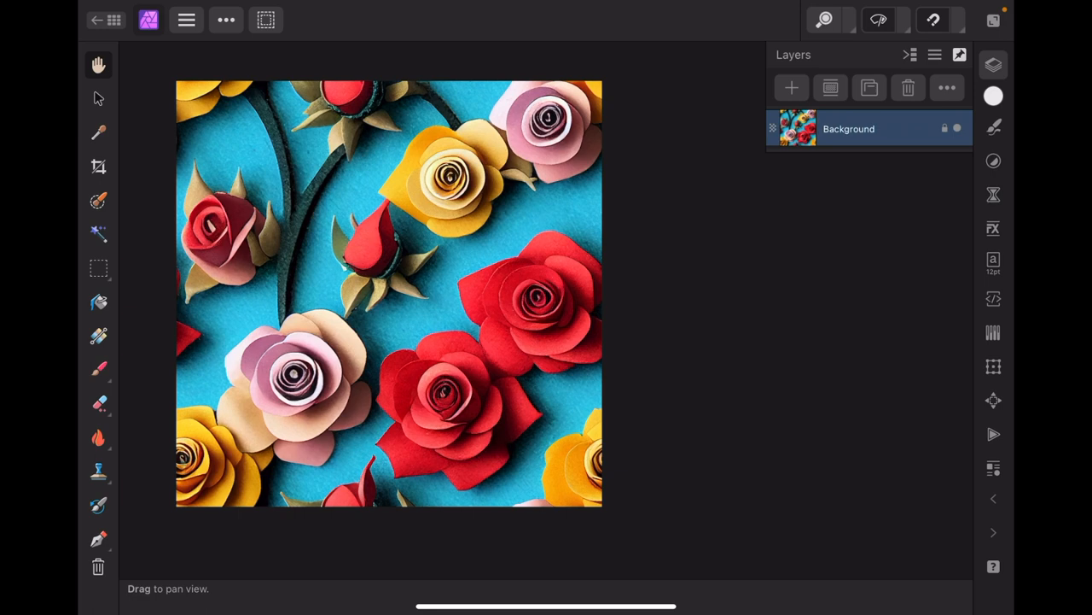
pyautogui.click(790, 89)
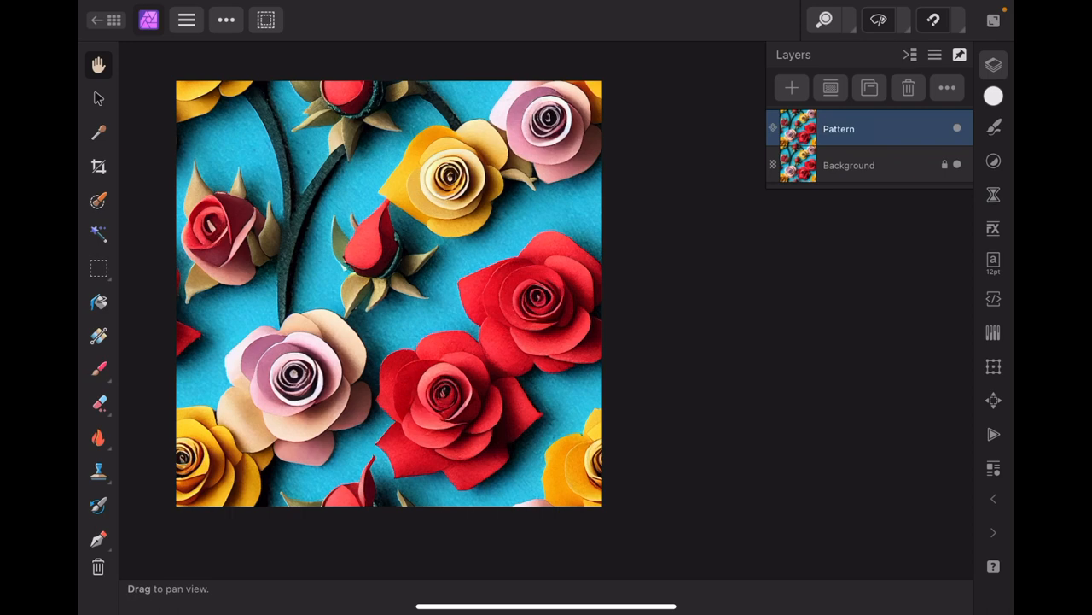
pyautogui.click(994, 365)
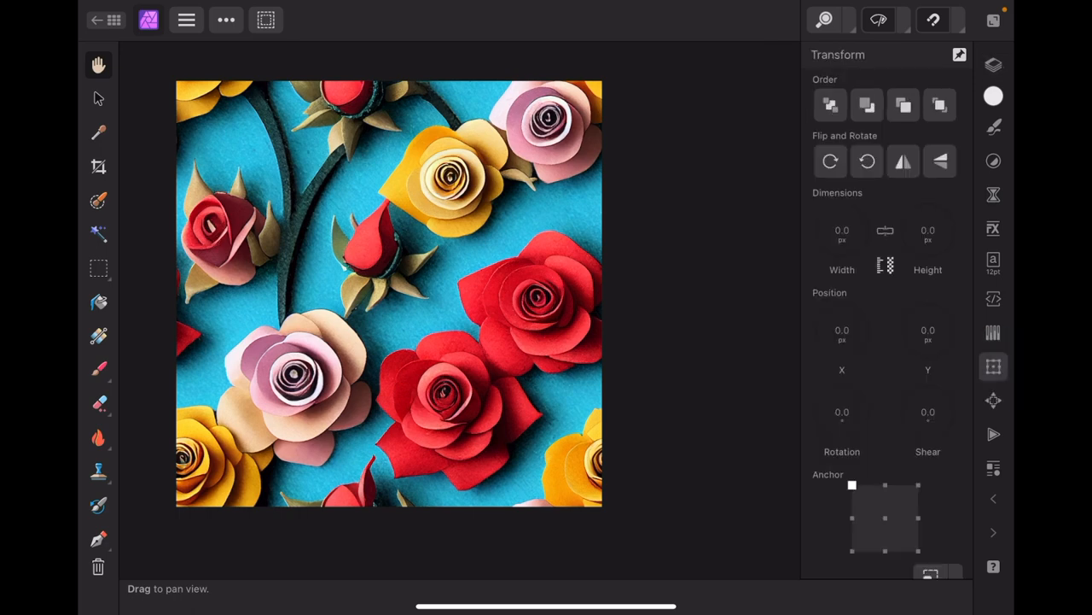
pyautogui.click(98, 97)
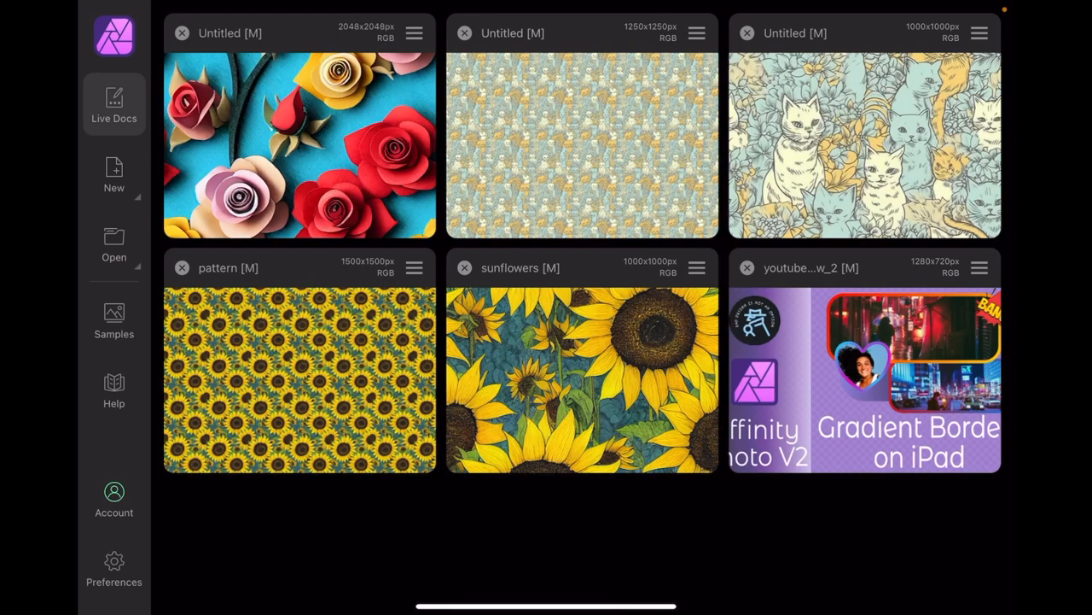
# Create a new 1024 × 1024 px document and bring the copied rose pattern layer into it.
pyautogui.click(113, 175)
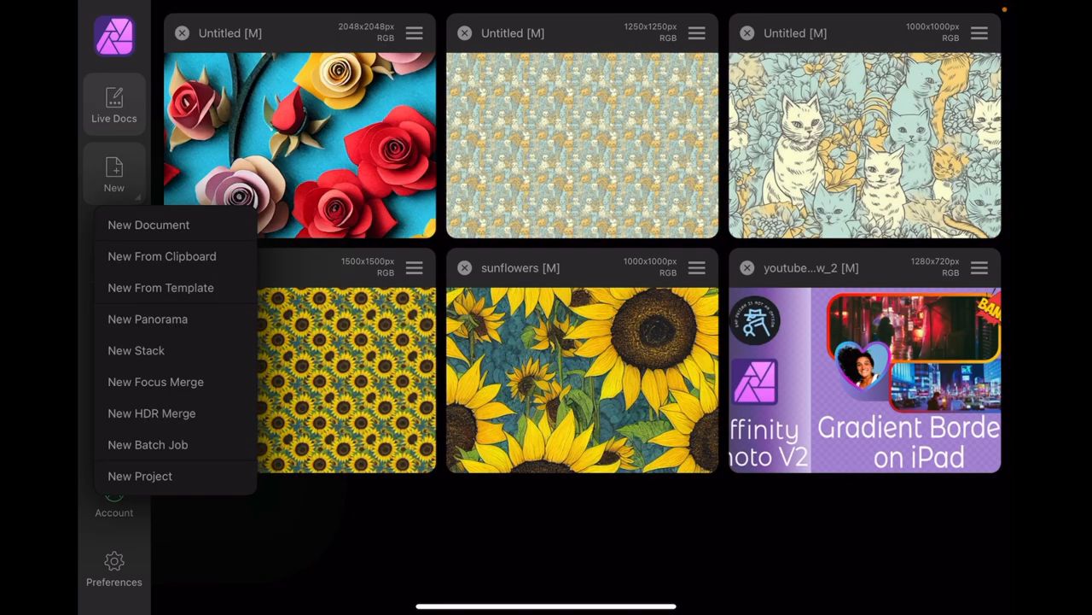
pyautogui.click(148, 225)
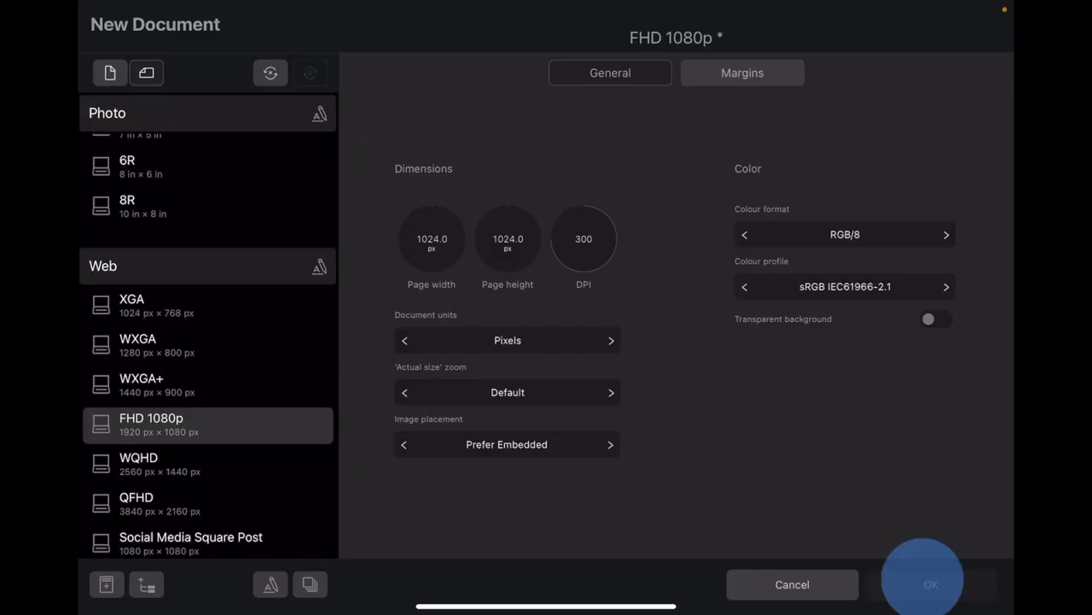
pyautogui.click(930, 584)
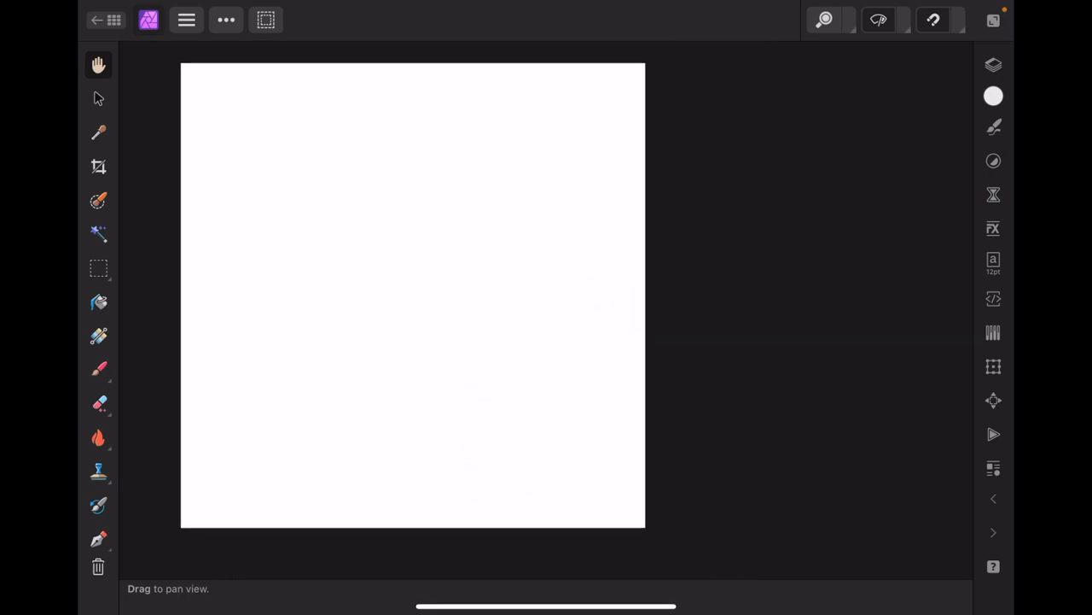
pyautogui.click(993, 65)
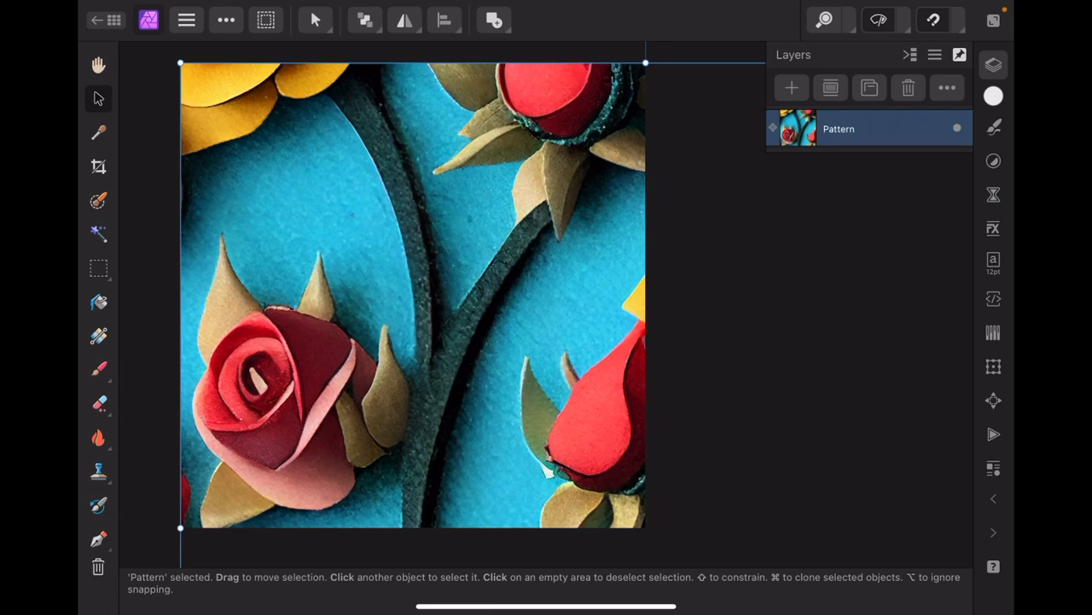
# Anchor the rose pattern at its centre at 1024/512 px and scale the tiles down to about 112 px.
pyautogui.click(993, 365)
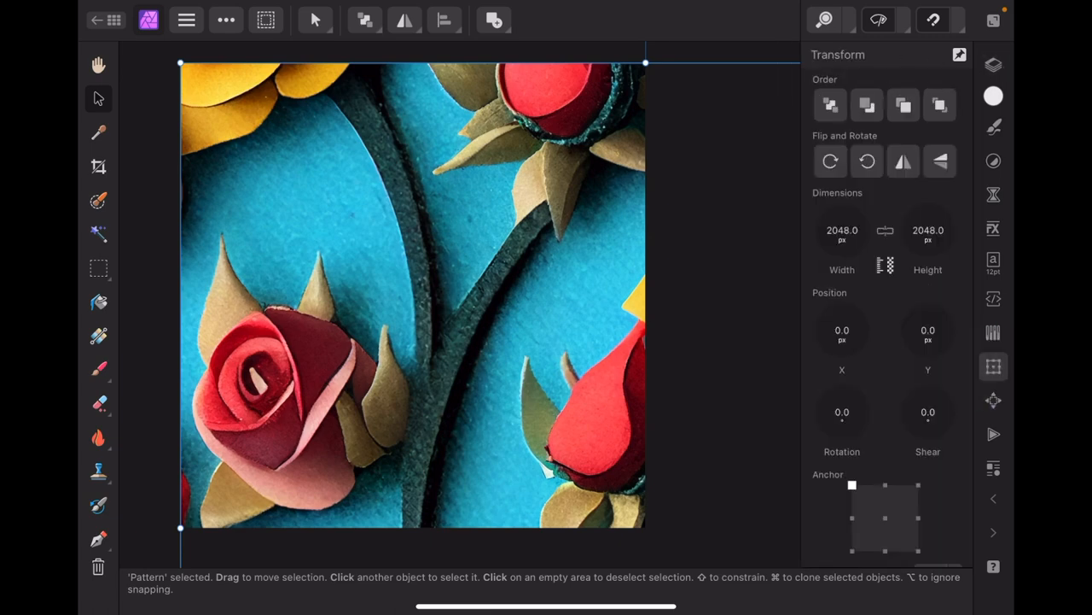
pyautogui.click(884, 517)
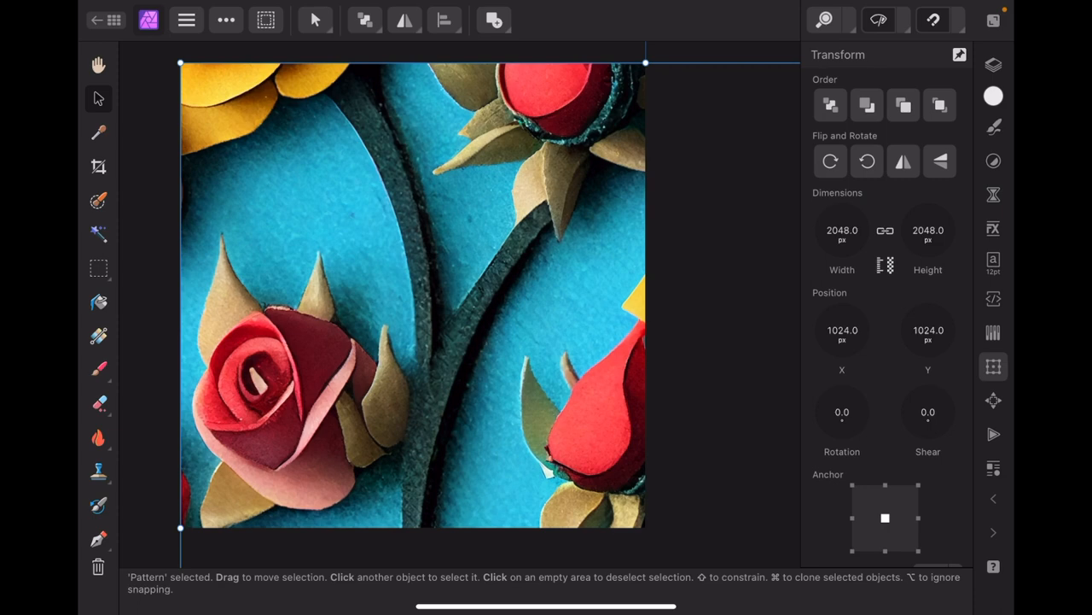
pyautogui.click(843, 342)
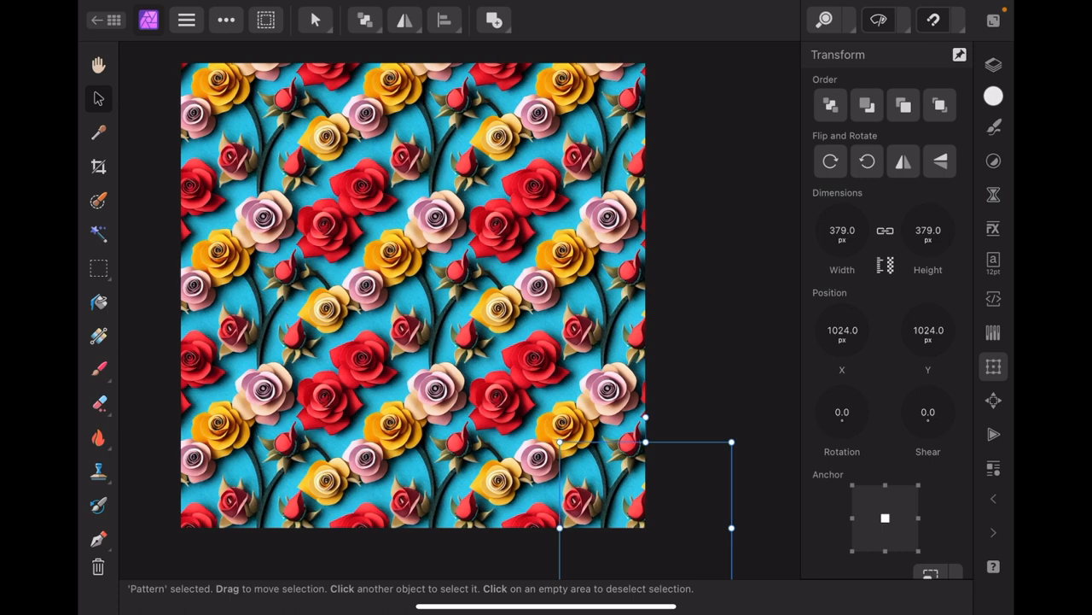
pyautogui.moveTo(99, 97)
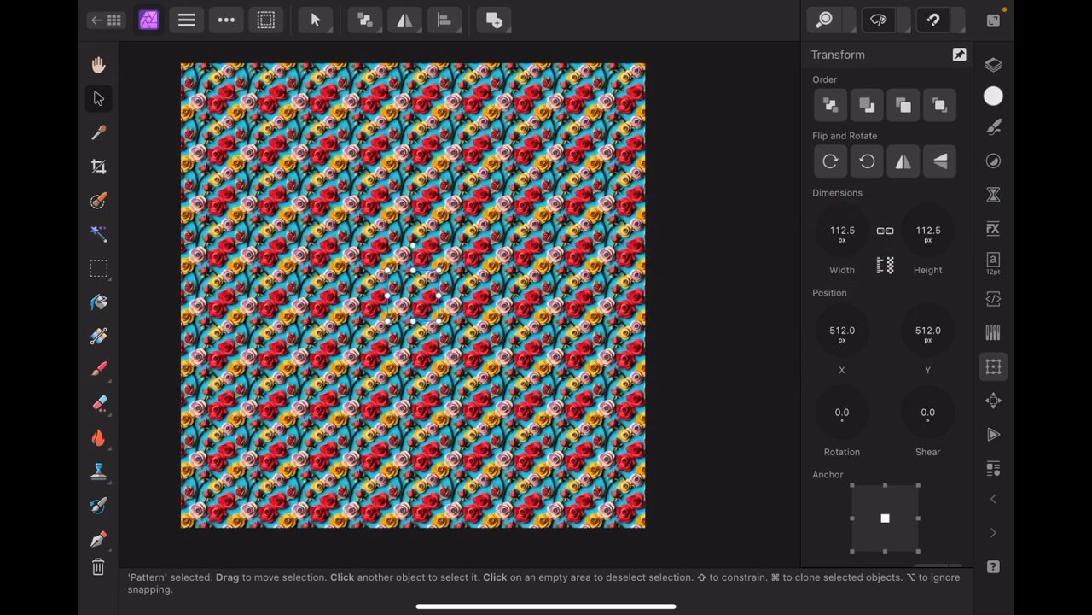
pyautogui.click(841, 236)
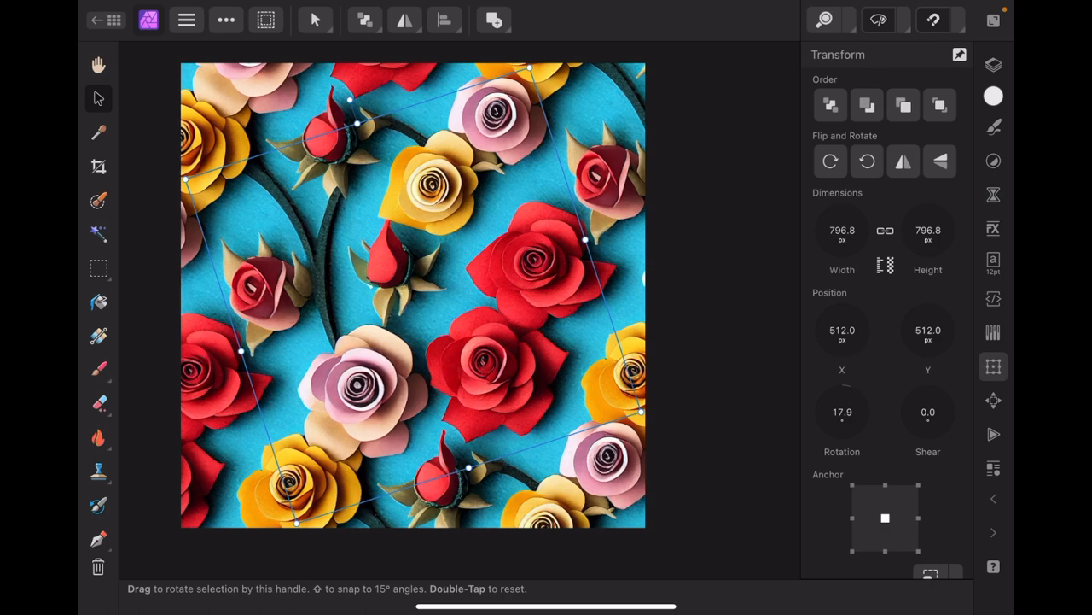
# Set the rose pattern's rotation to 0 and its tile width to 500 px.
pyautogui.moveTo(529, 70); pyautogui.dragTo(461, 94)
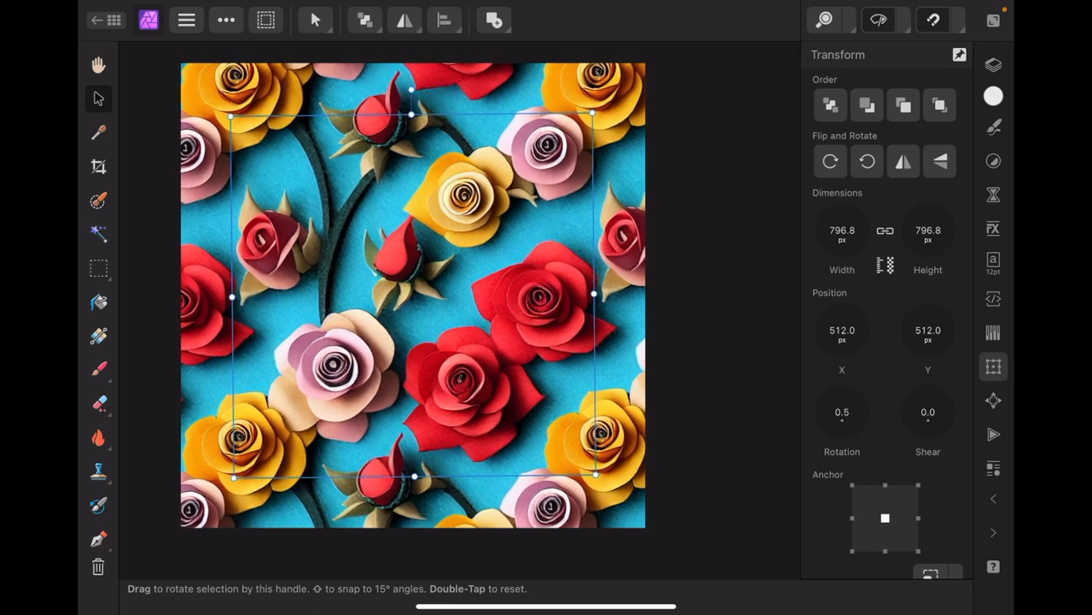
pyautogui.click(842, 411)
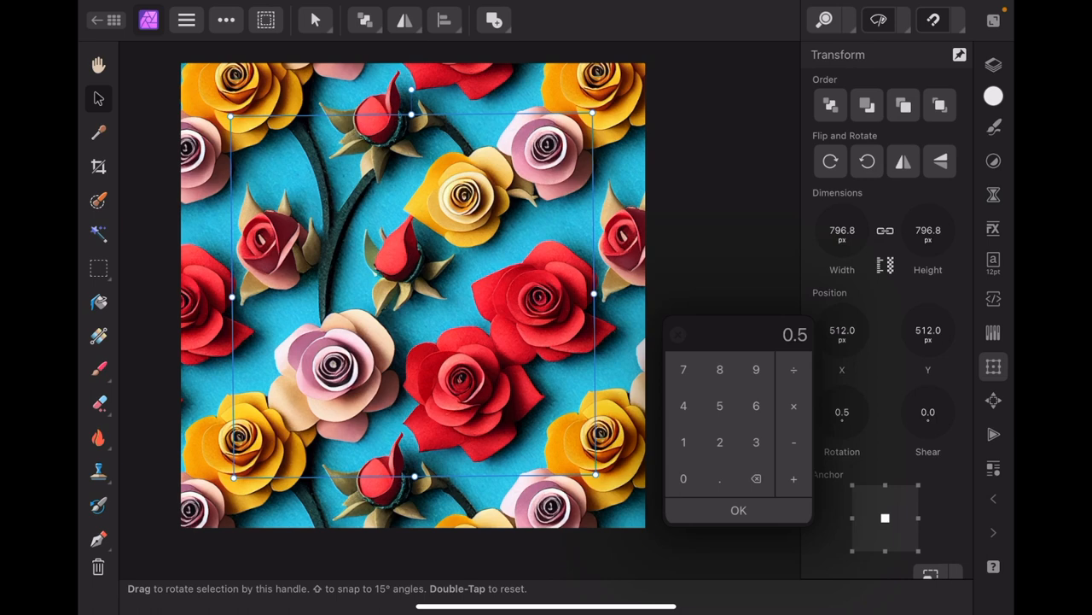
pyautogui.click(738, 508)
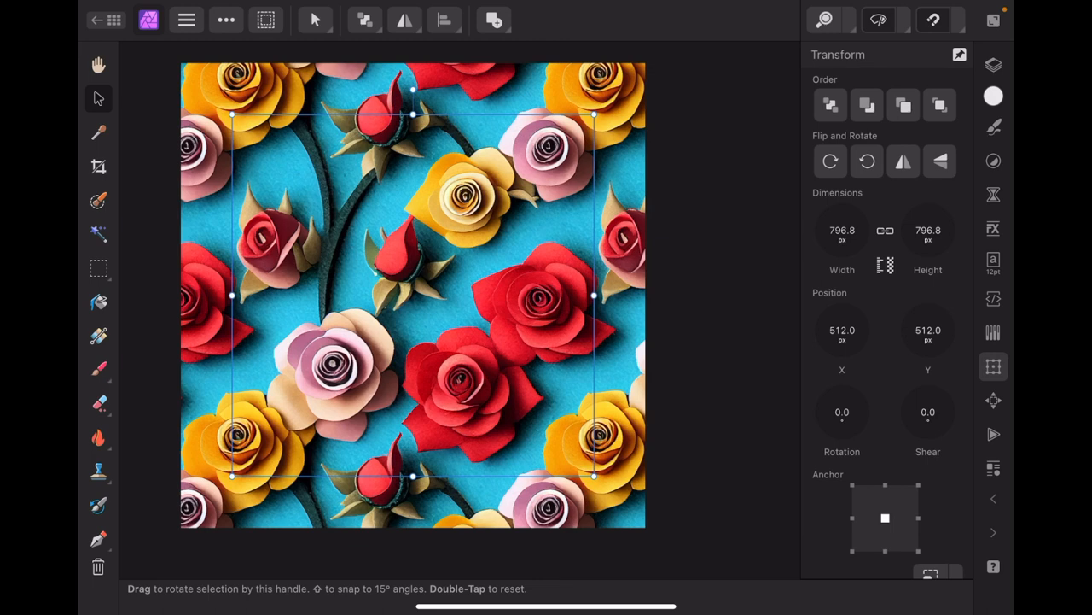
pyautogui.click(842, 230)
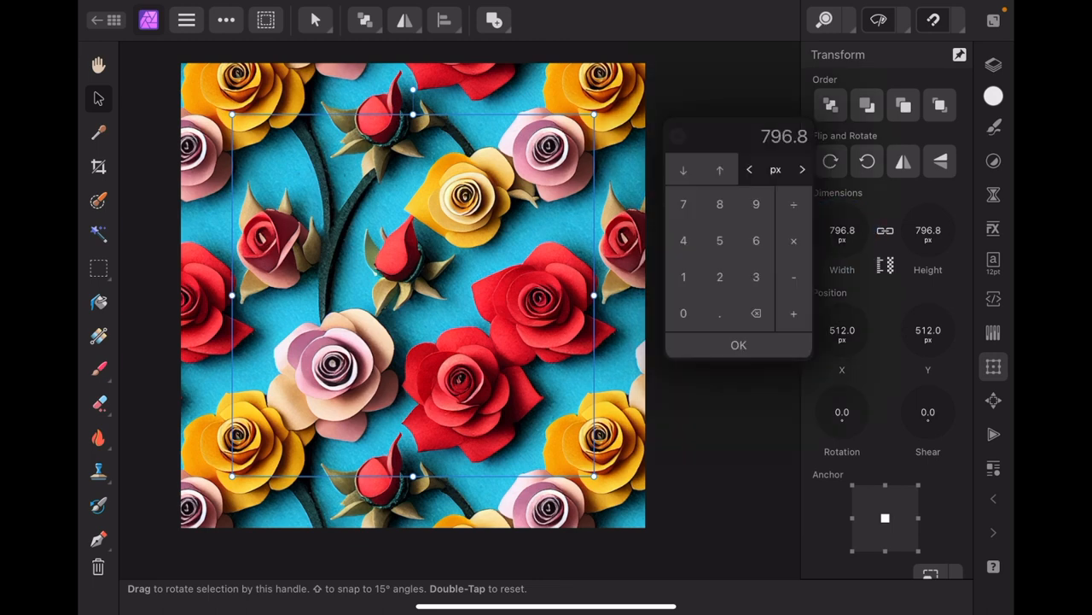
pyautogui.write('500')
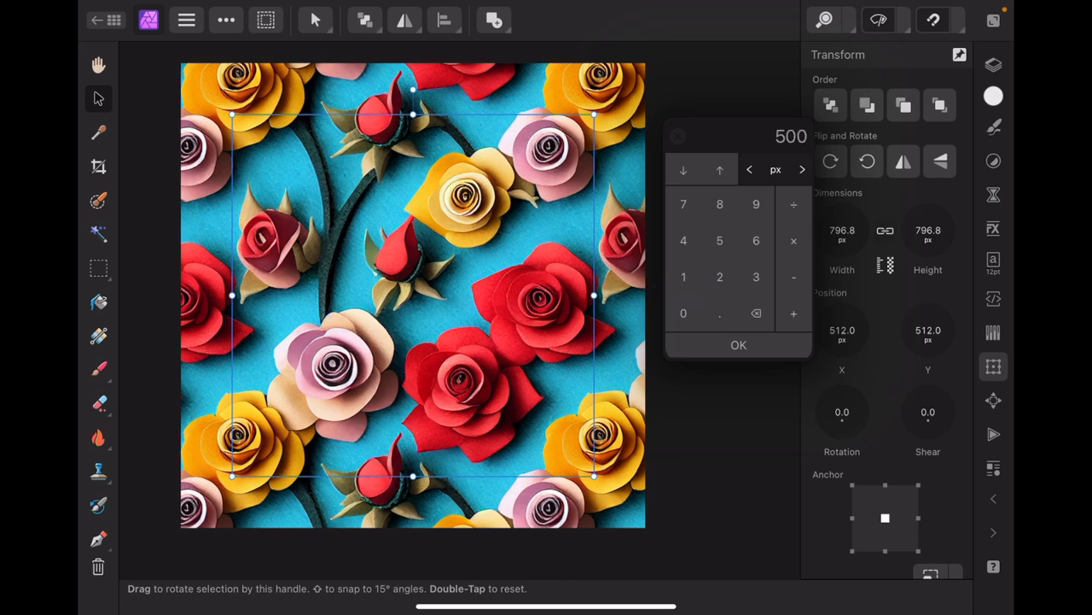
pyautogui.click(737, 345)
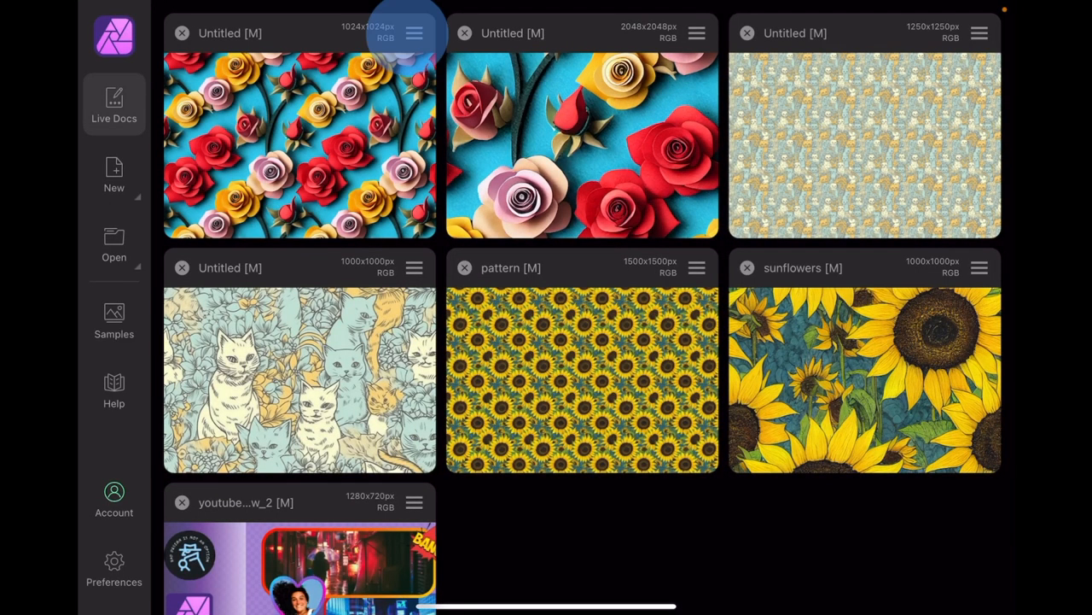
# Save the new document as 'baby roses pattern' into the Affinity Photo folder.
pyautogui.click(415, 34)
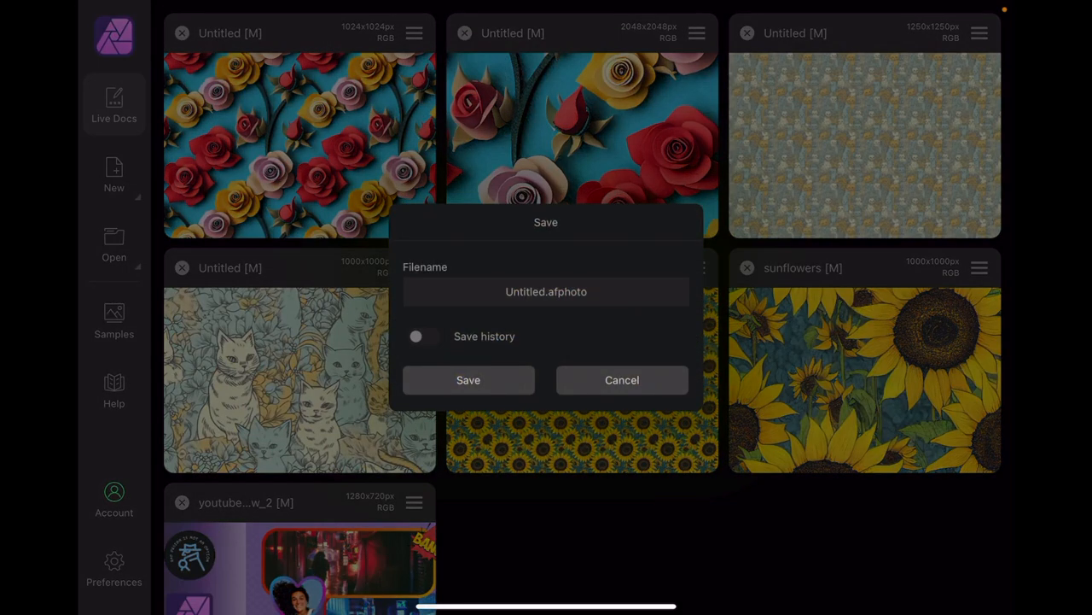
pyautogui.click(547, 291)
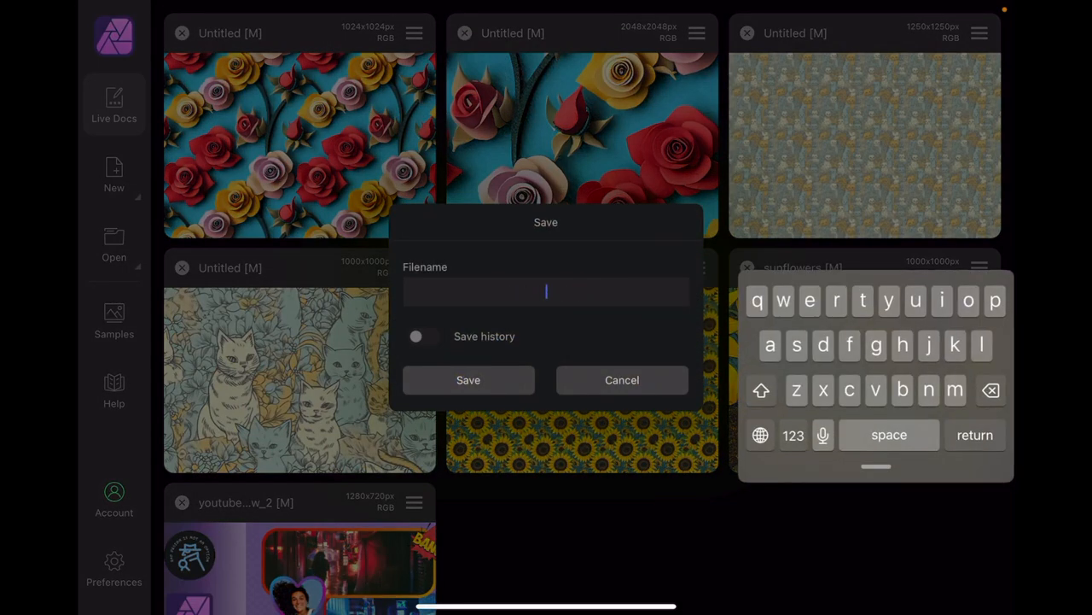
pyautogui.write('baby ros')
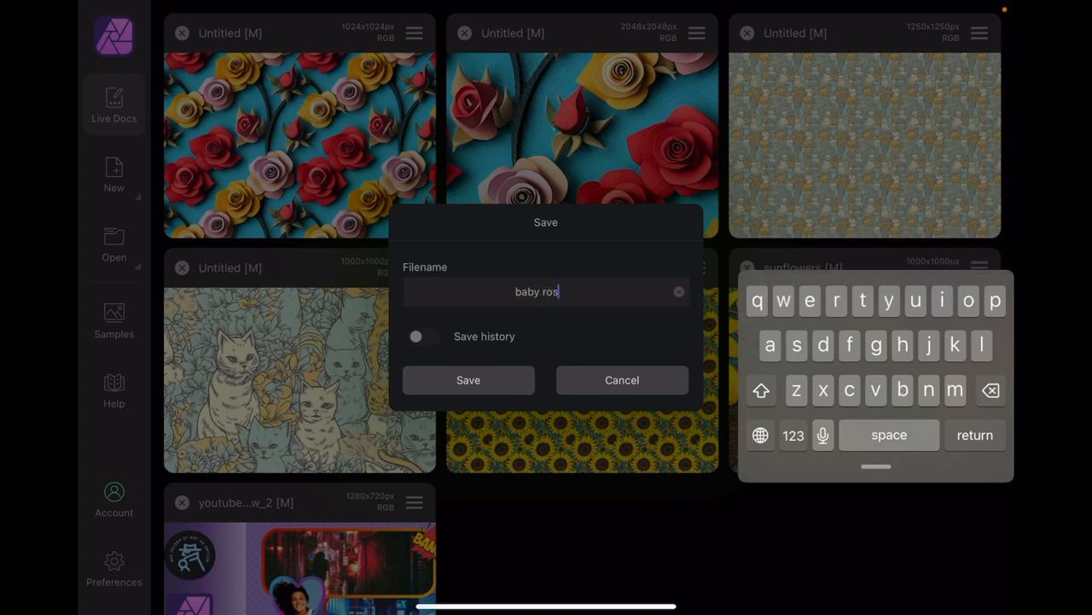
pyautogui.write('es pattern')
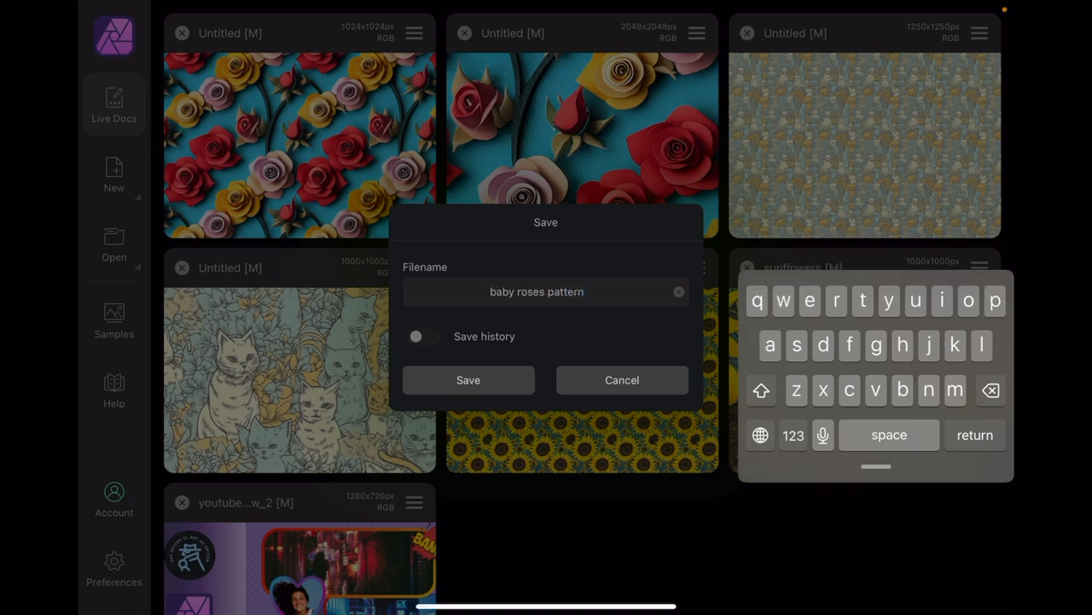
pyautogui.click(467, 379)
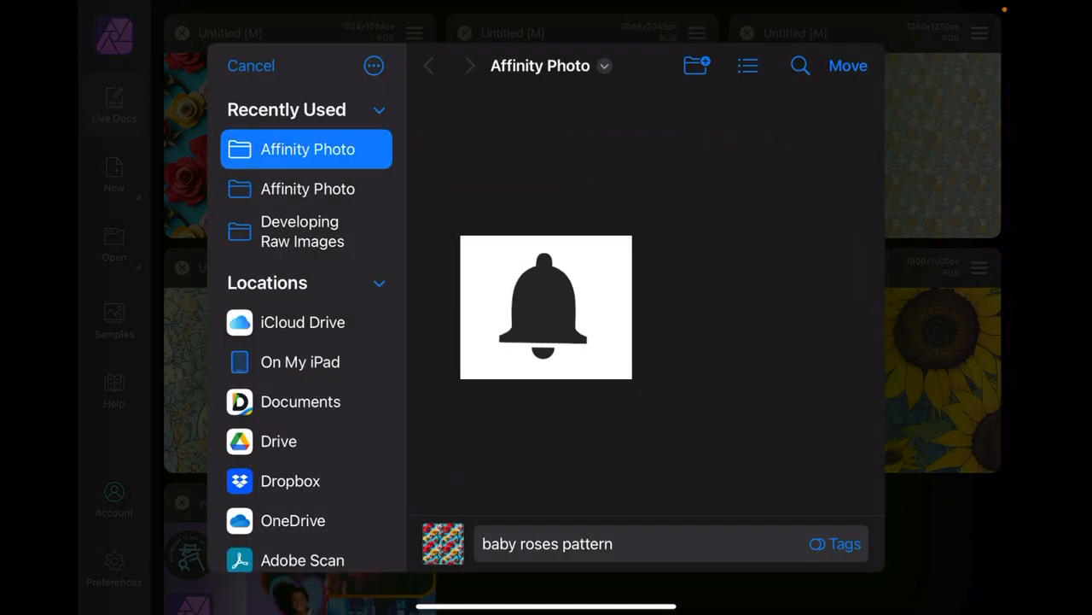
pyautogui.click(291, 481)
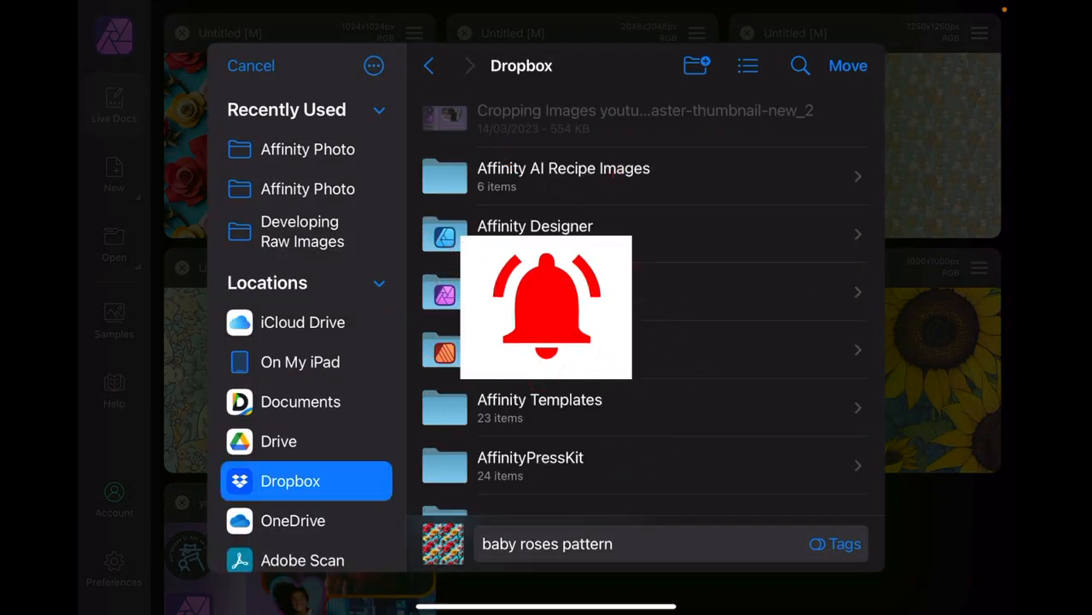
pyautogui.click(307, 149)
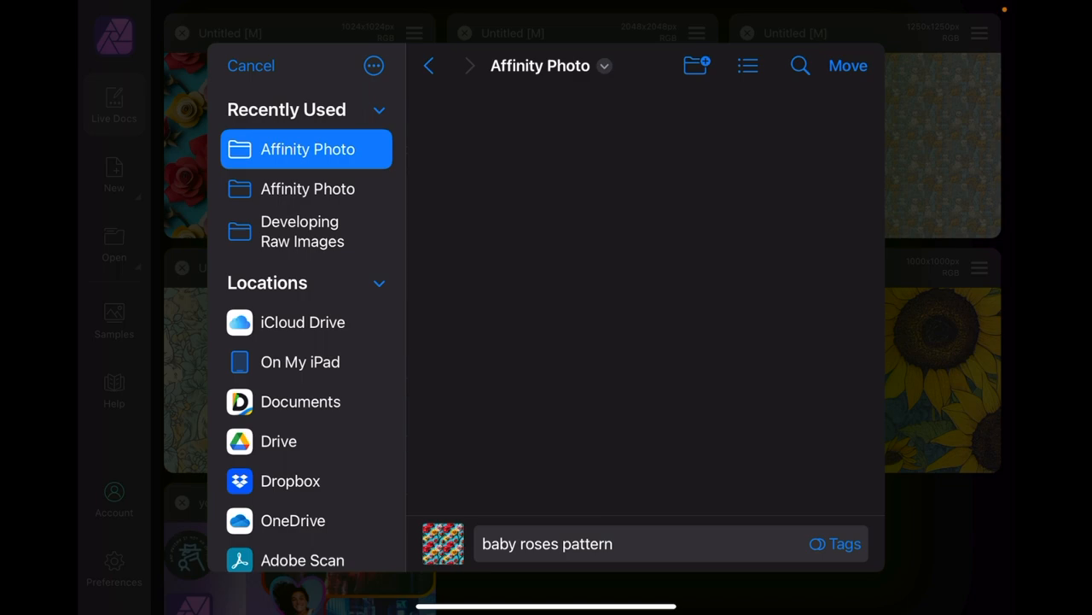
pyautogui.click(250, 65)
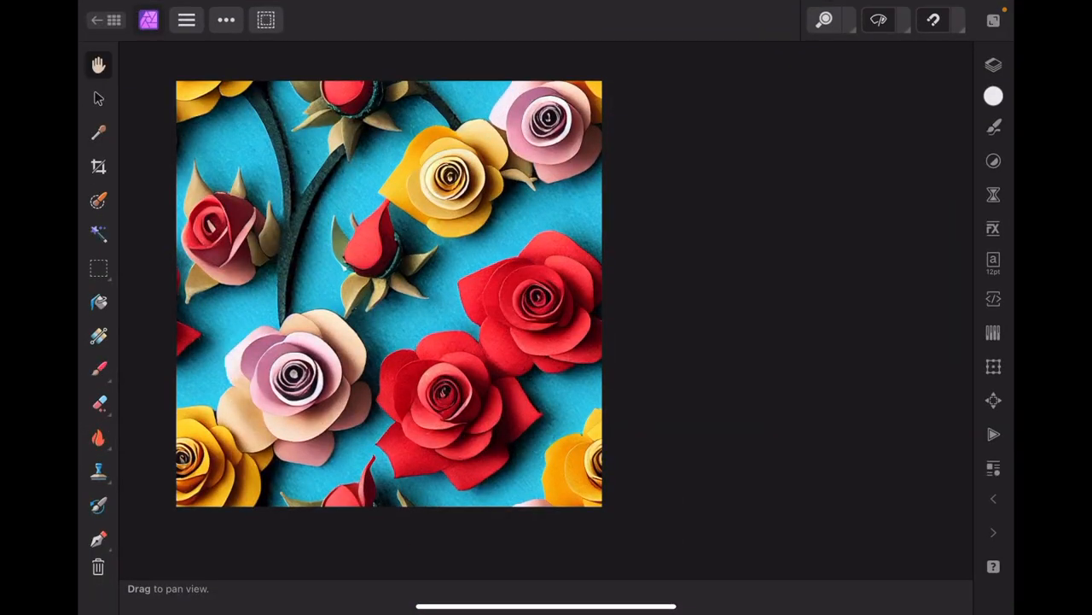
# Toggle between the Pattern and Background layers, leaving the full tiled rose pattern displayed.
pyautogui.click(993, 65)
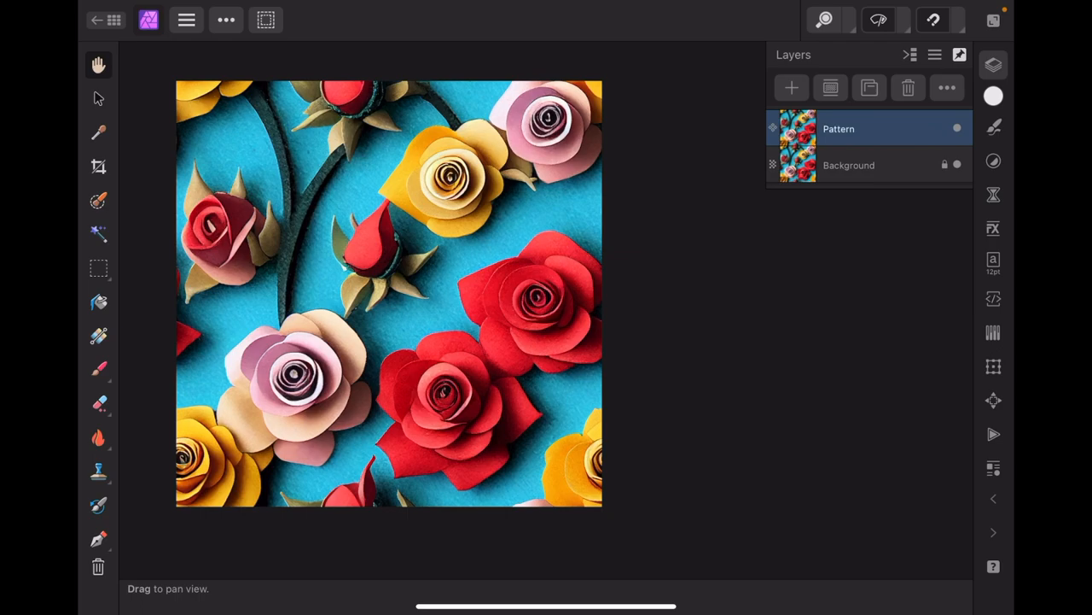
pyautogui.click(96, 21)
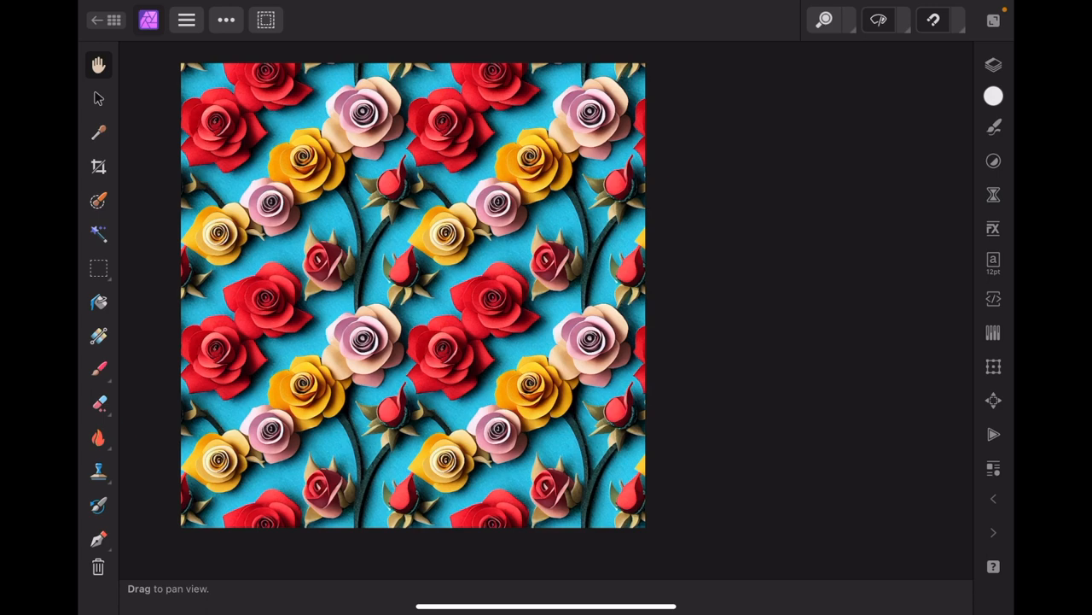
pyautogui.click(96, 20)
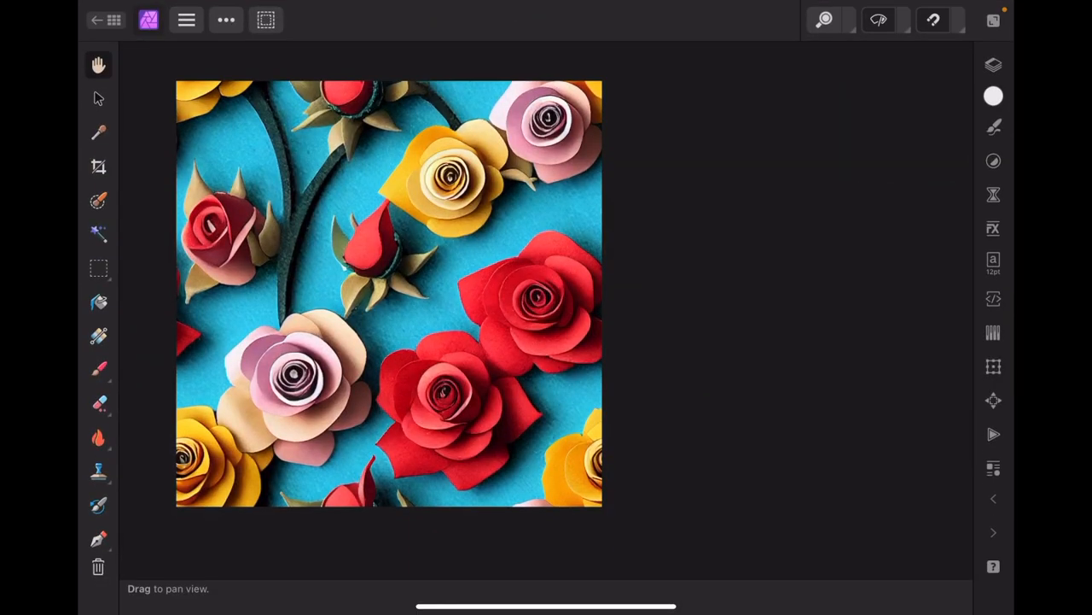
pyautogui.click(994, 65)
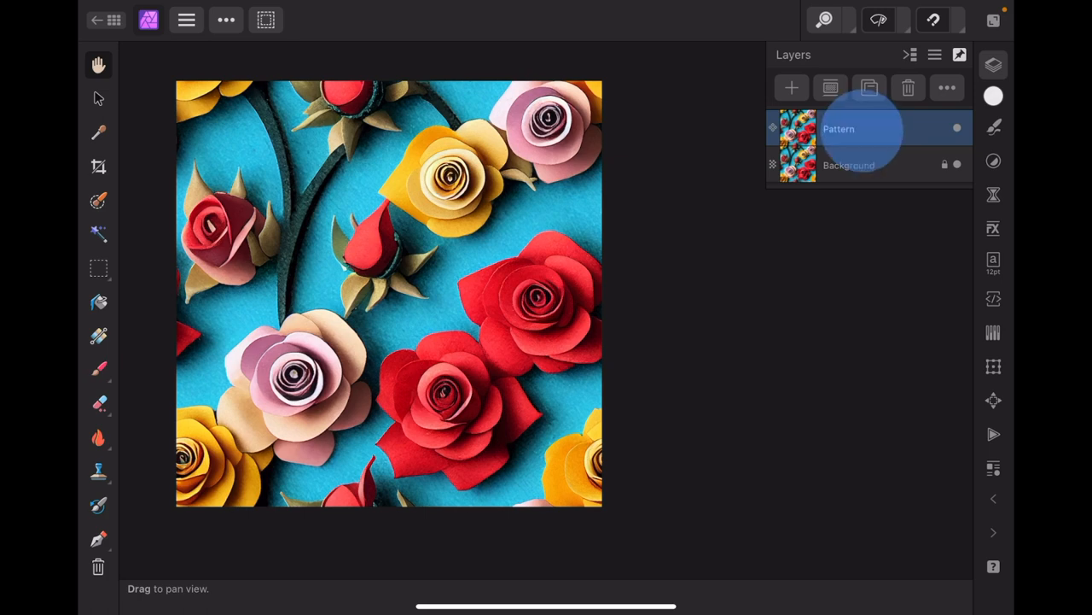
pyautogui.click(848, 164)
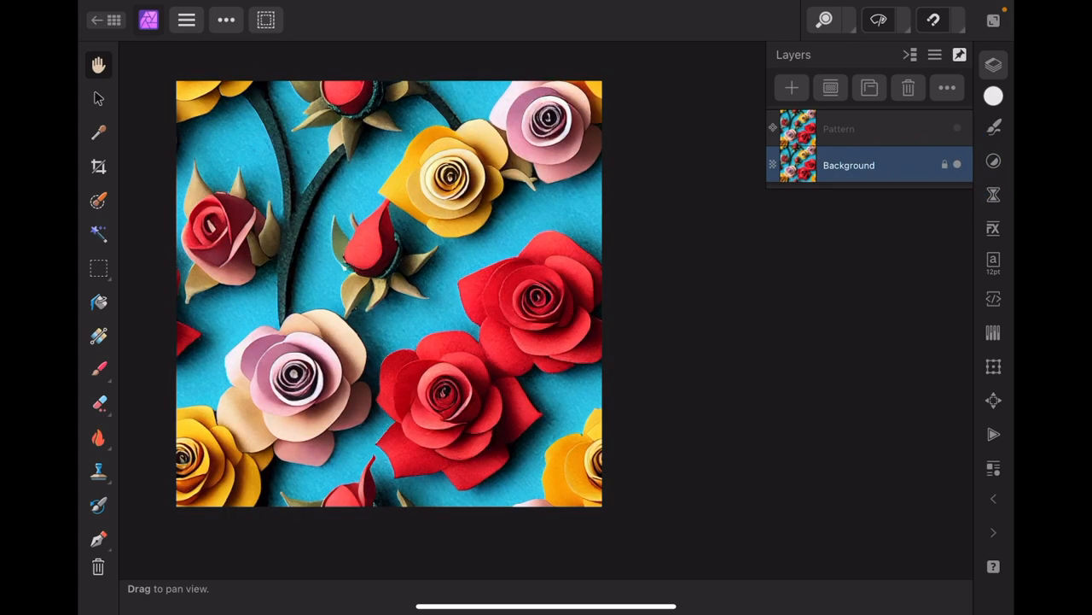
pyautogui.click(113, 21)
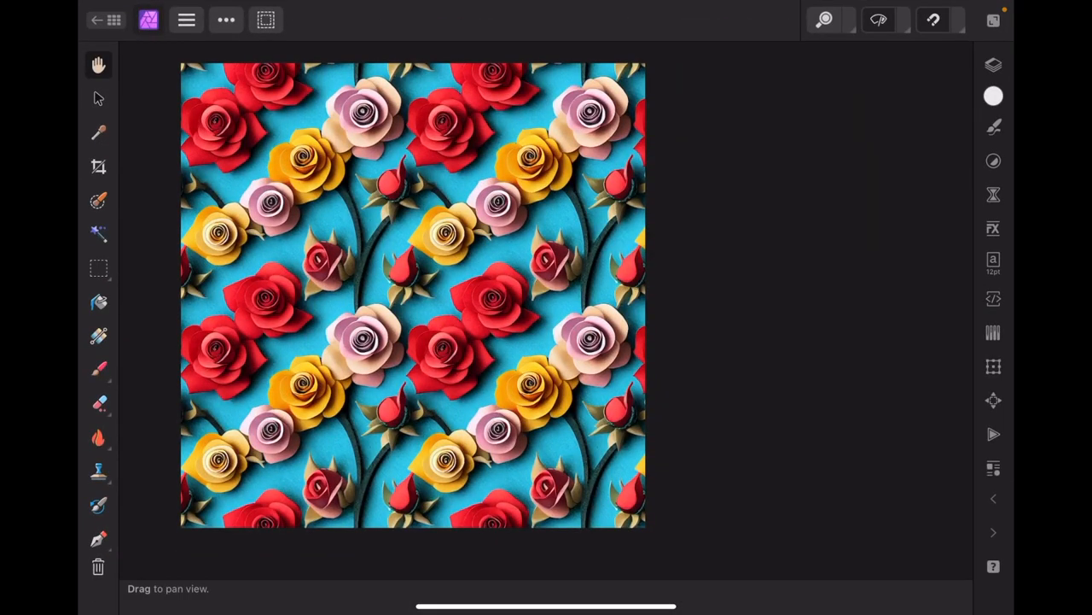
# Export the pattern as a 1024 × 1024 PNG named 'baby roses pattern.png'.
pyautogui.click(186, 21)
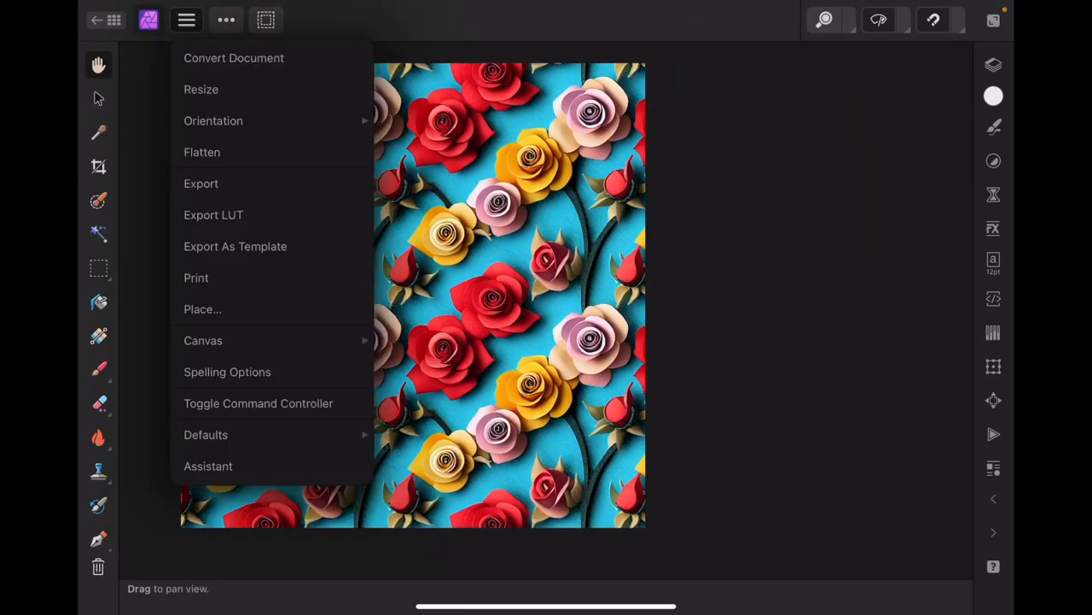
pyautogui.click(202, 183)
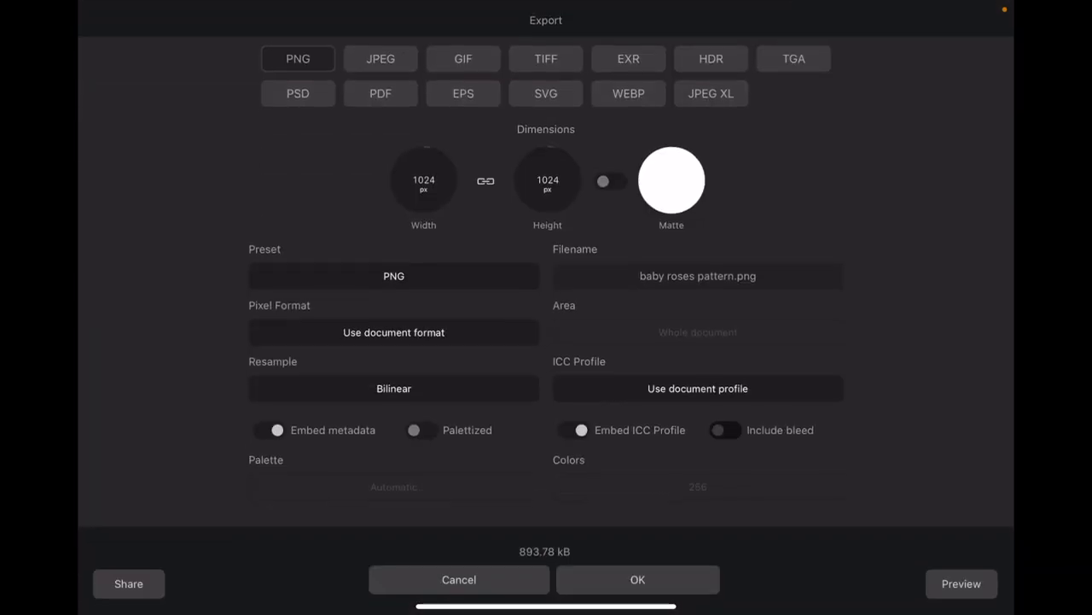
pyautogui.click(639, 579)
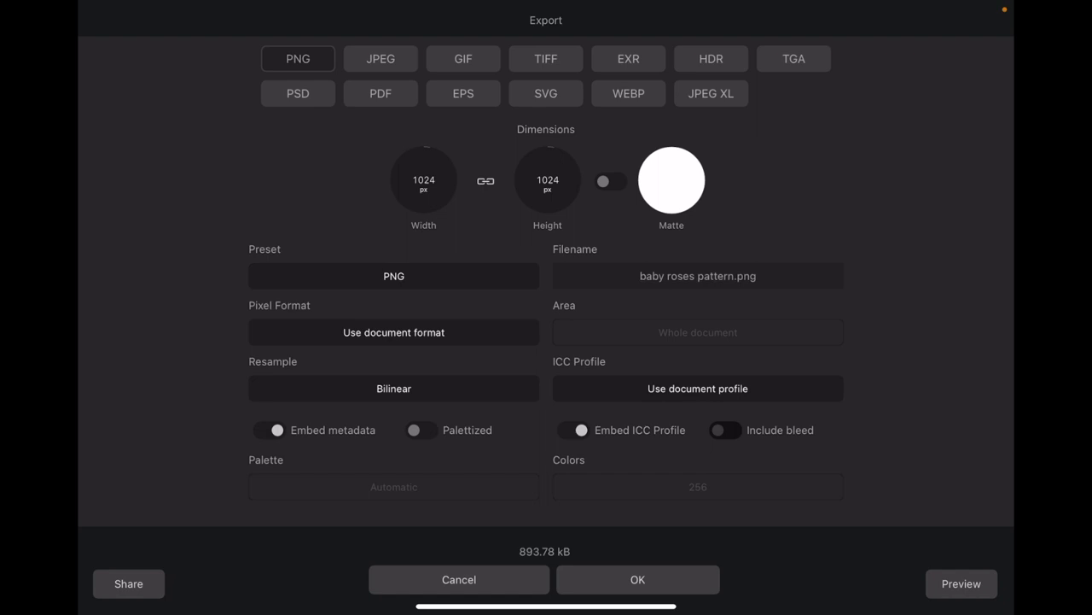
pyautogui.click(639, 579)
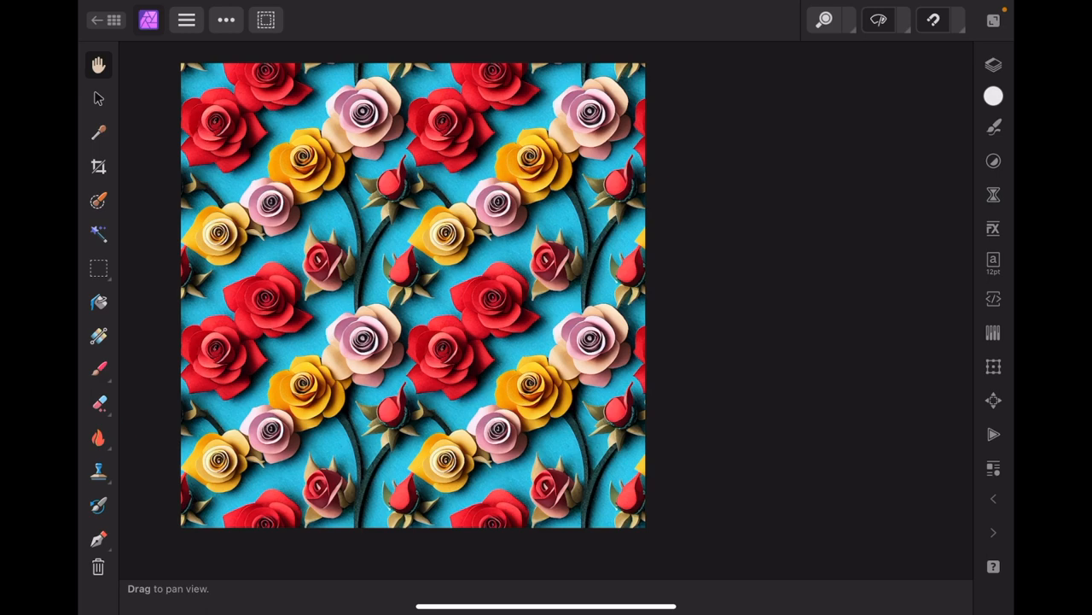
# Export the pattern as 'baby roses pattern.pdf' using the PDF (for print) preset.
pyautogui.click(225, 20)
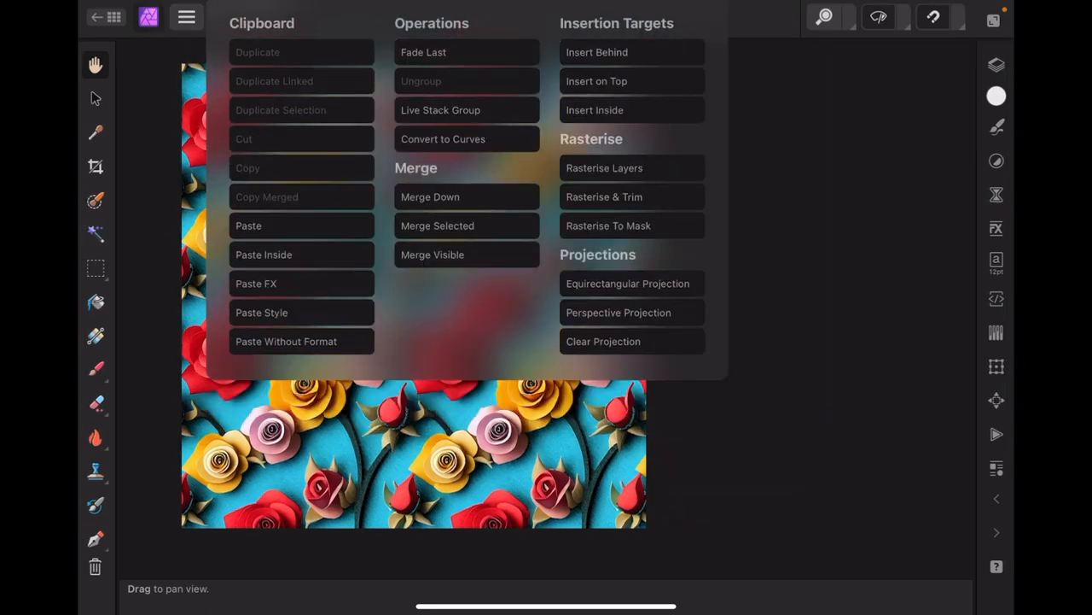
pyautogui.click(186, 19)
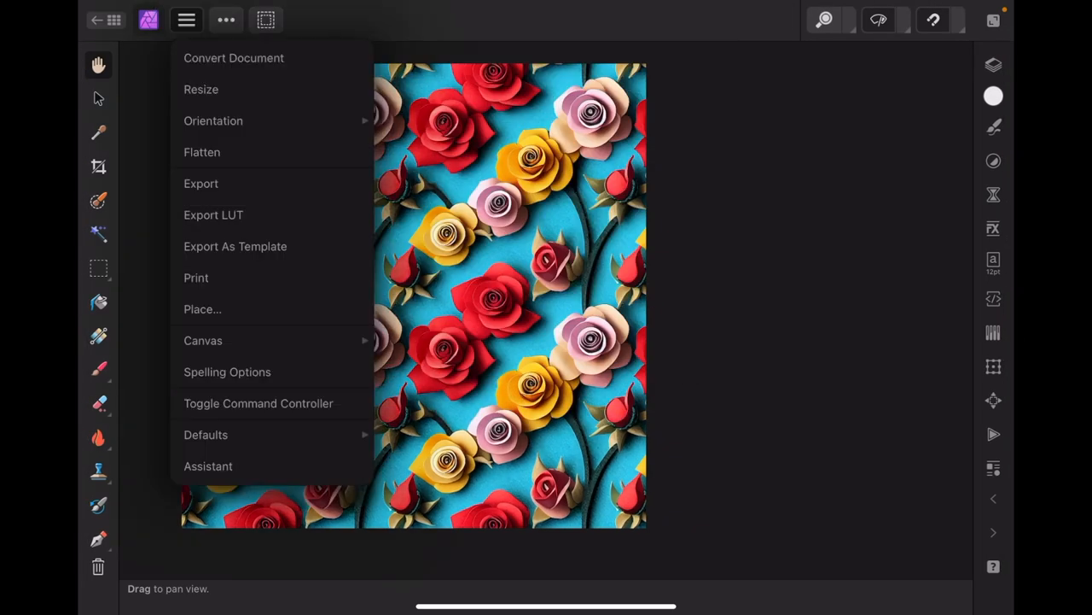
pyautogui.click(202, 184)
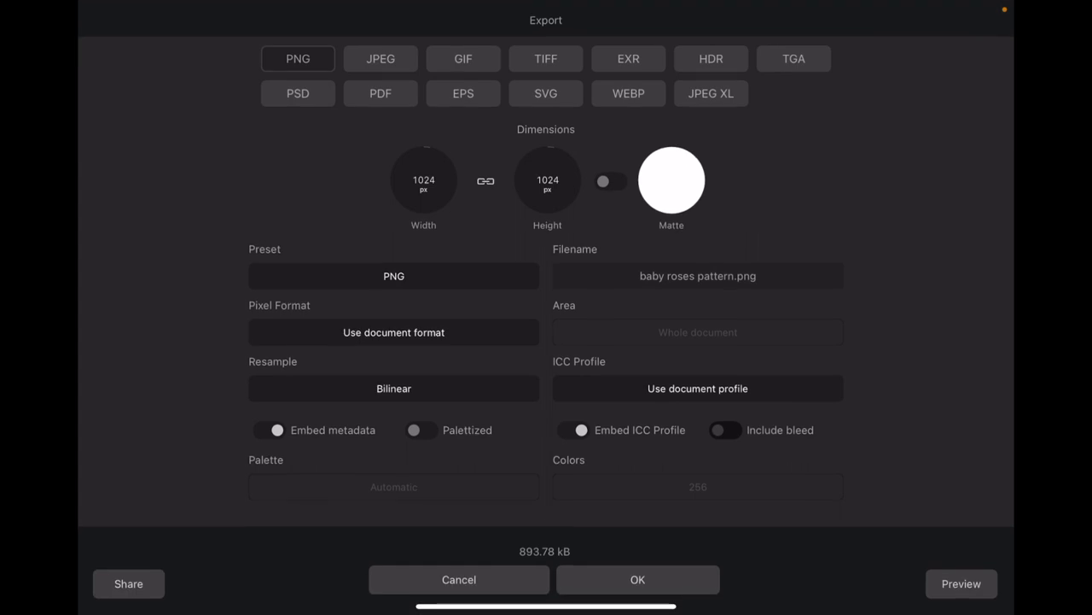
pyautogui.click(379, 92)
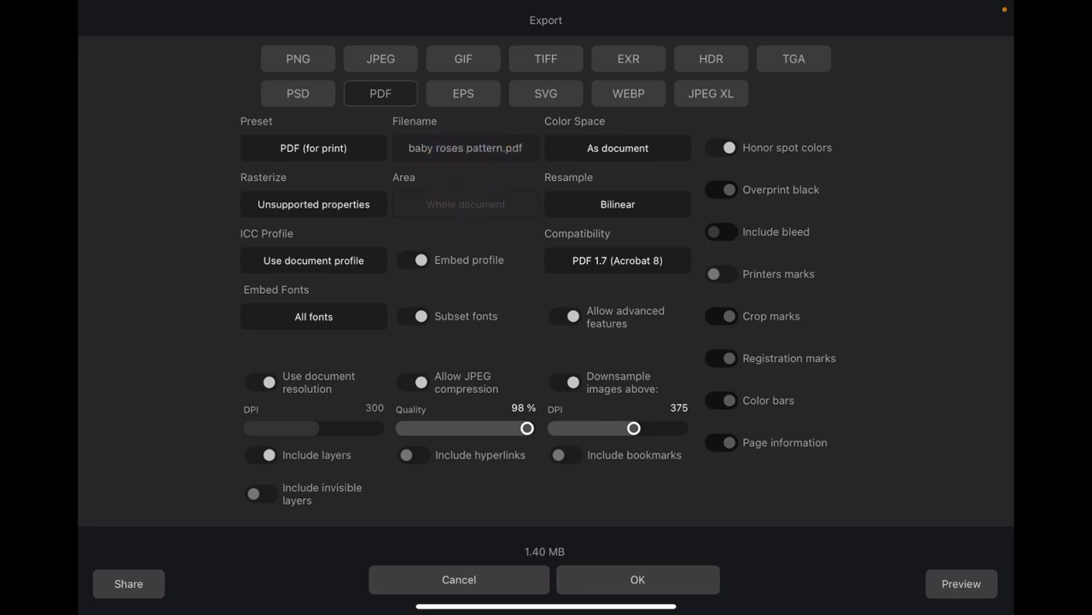
pyautogui.click(639, 579)
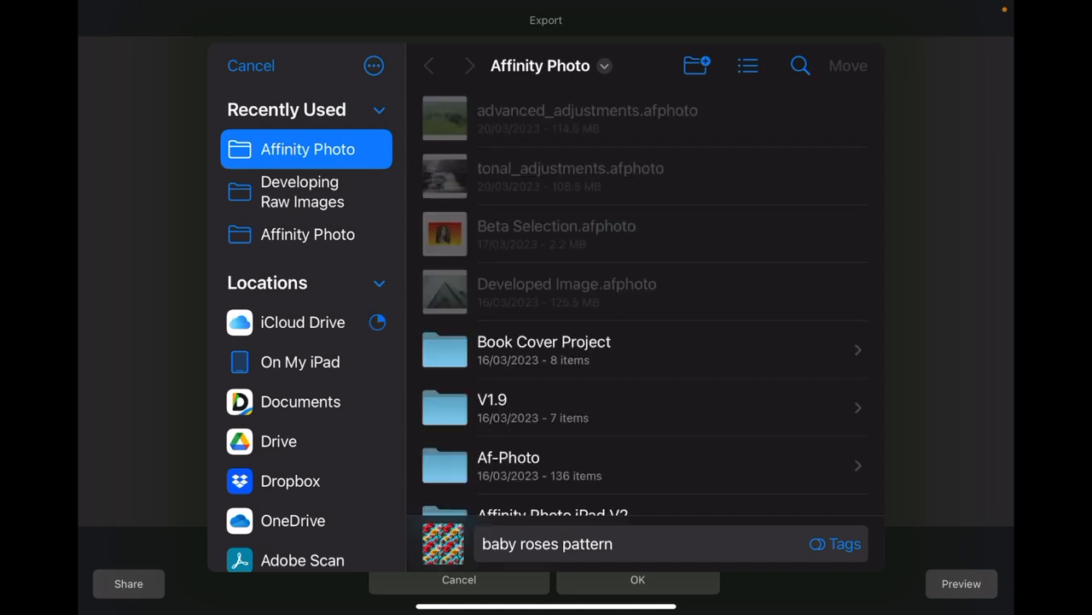
# Save the exported PDF into the Dropbox Downloads folder and view it in Files.
pyautogui.click(290, 481)
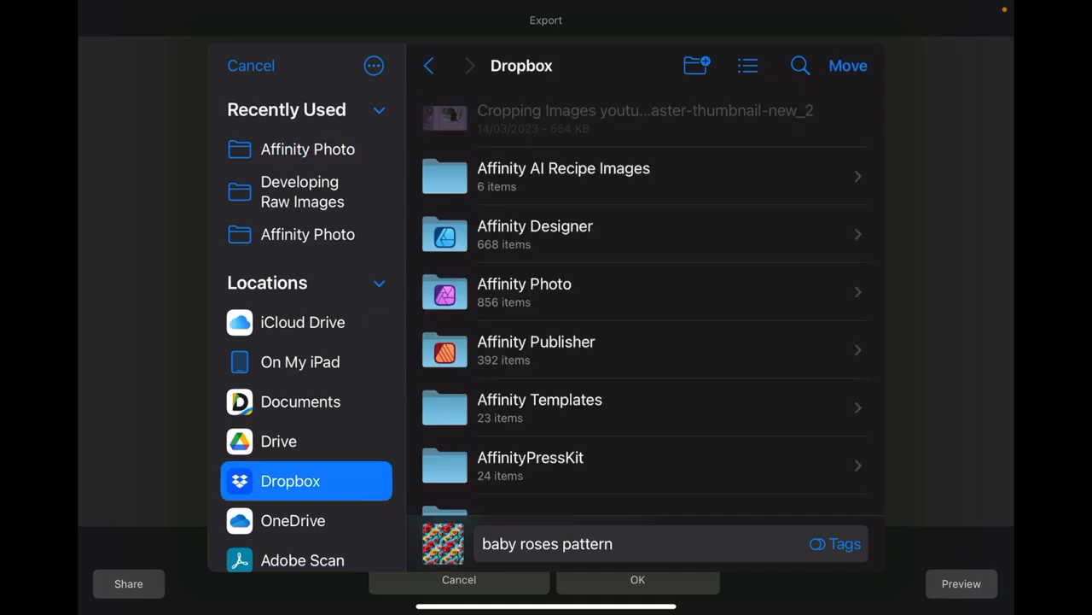
pyautogui.scroll(-3)
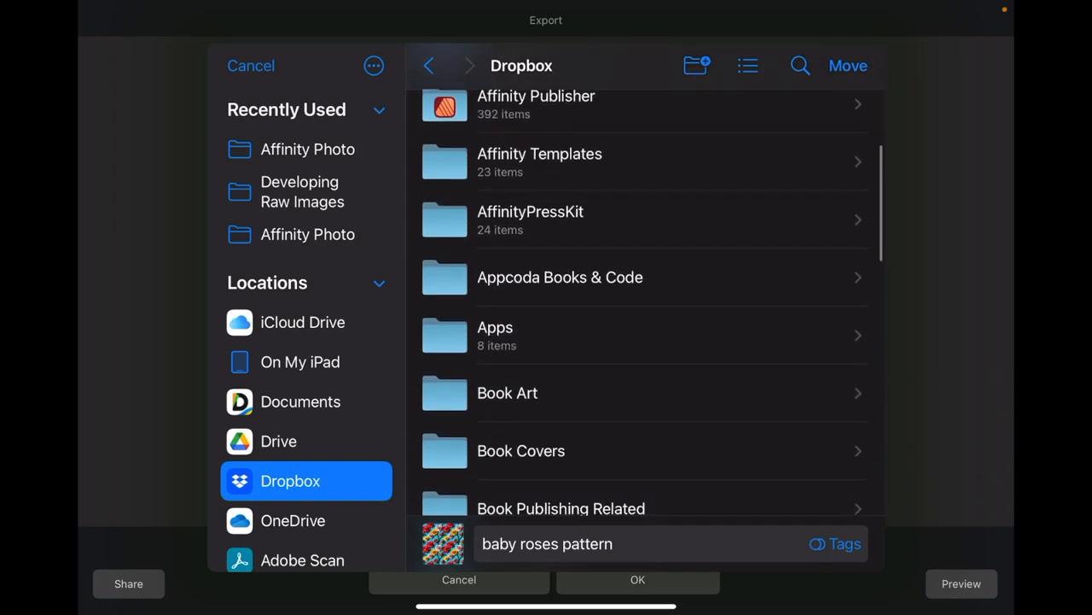
pyautogui.scroll(-3)
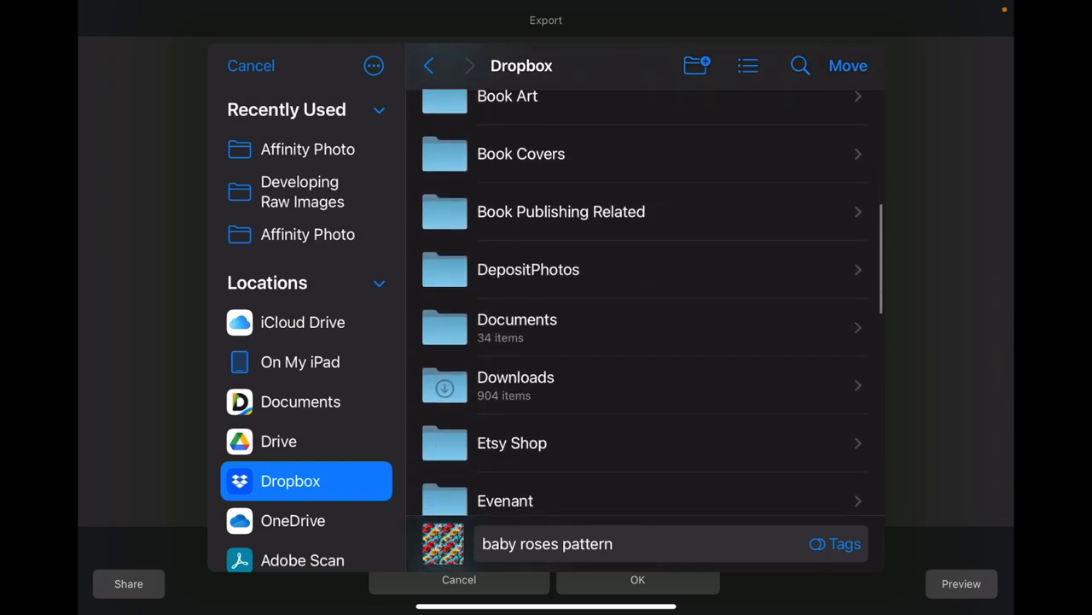
pyautogui.click(516, 386)
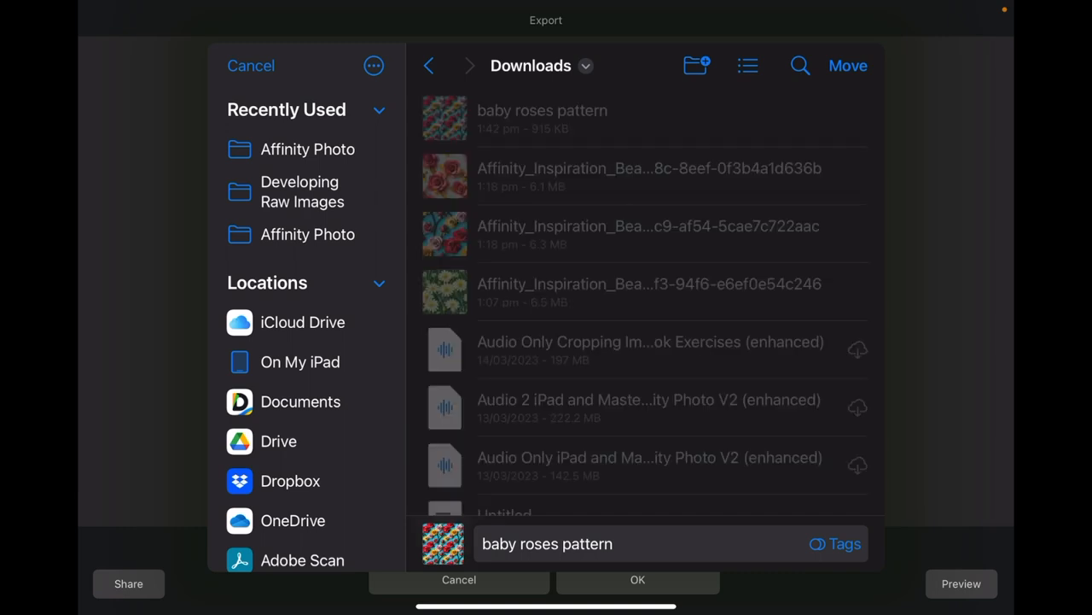
pyautogui.rightClick(537, 118)
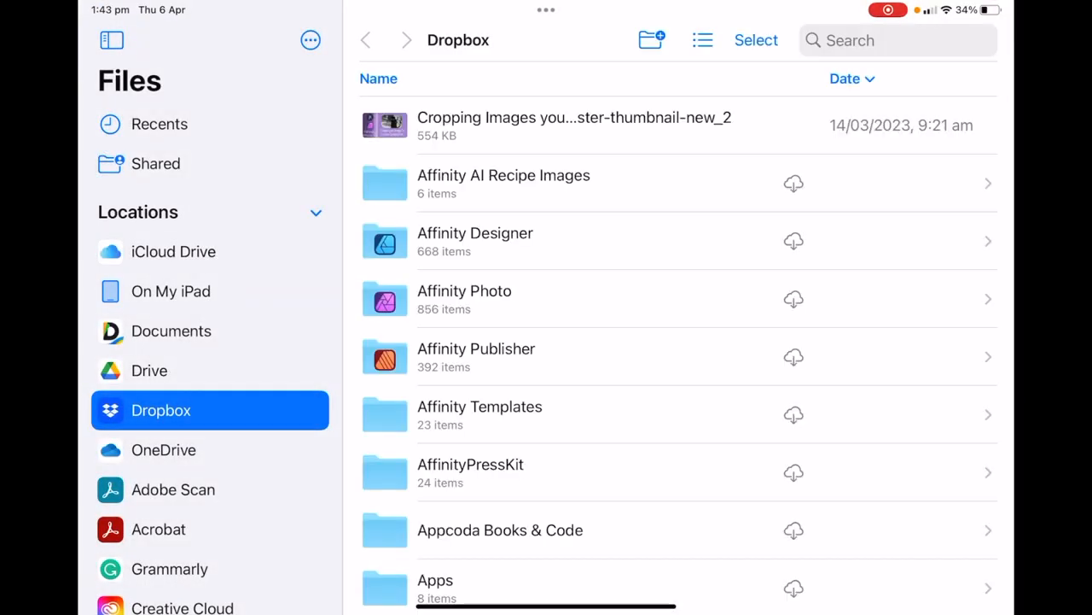
pyautogui.scroll(-3)
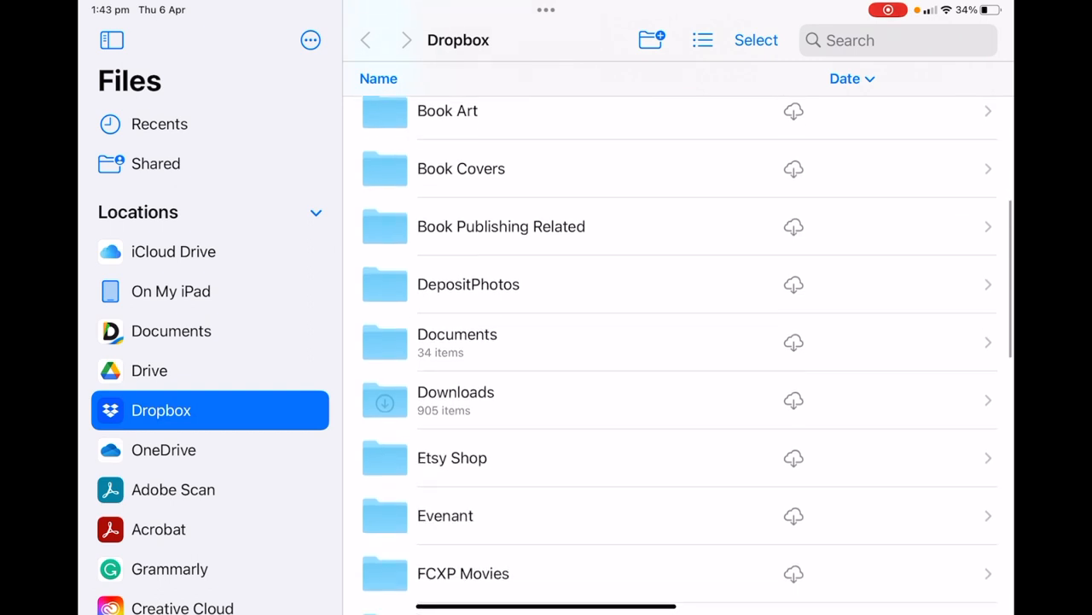